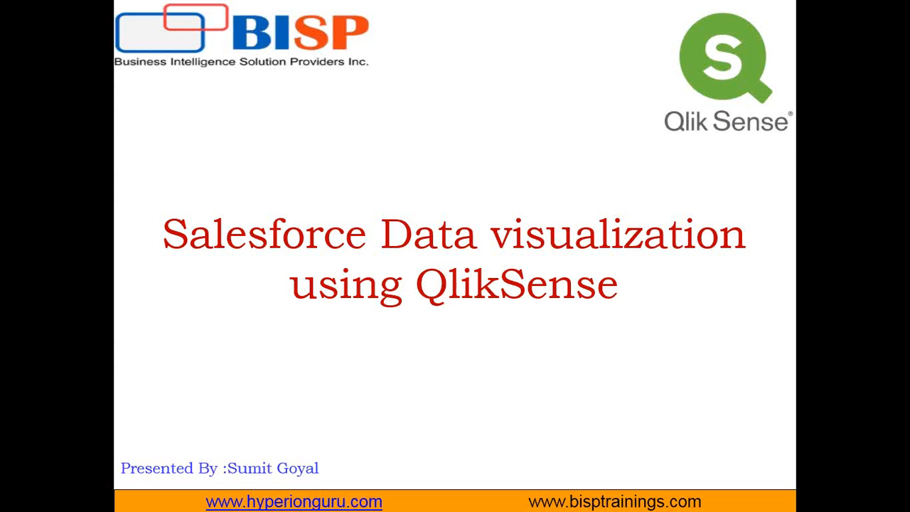
mouse_move(808, 170)
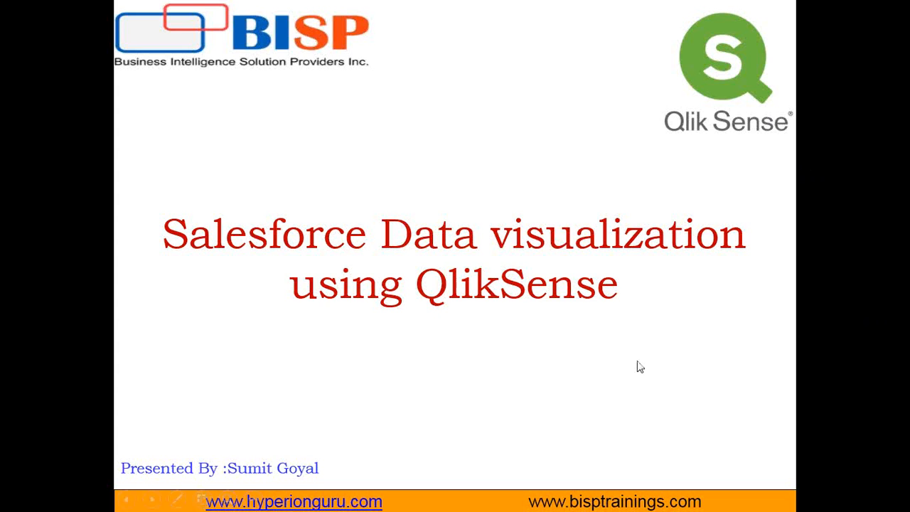
mouse_move(758, 375)
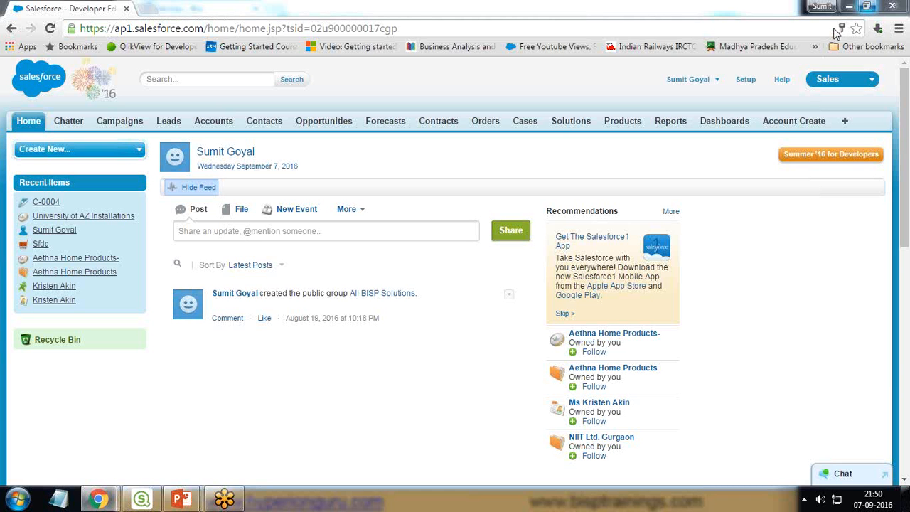
mouse_move(767, 108)
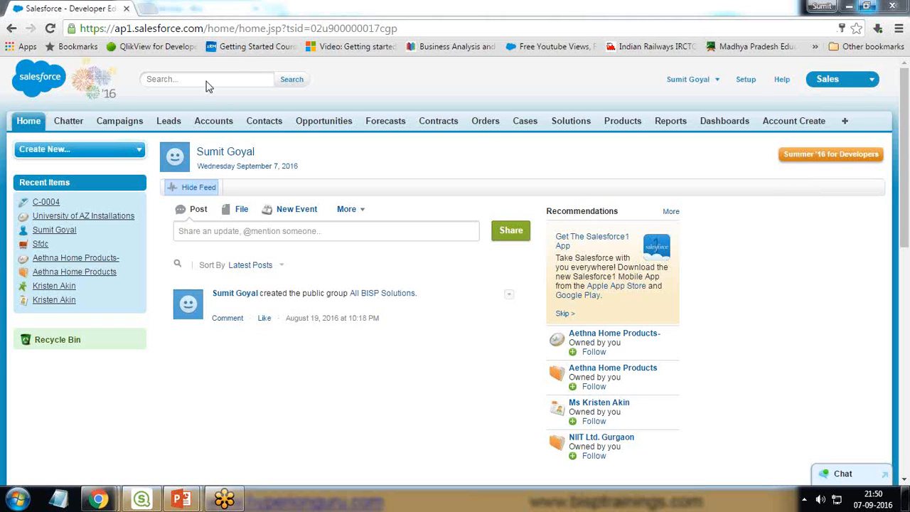
mouse_move(301, 138)
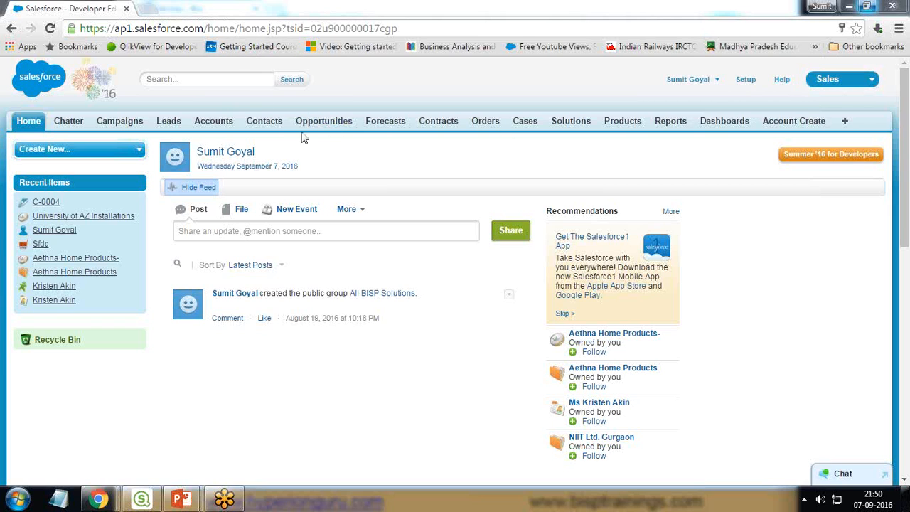
- Go to the Opportunities tab and show the All Opportunities view
click(324, 121)
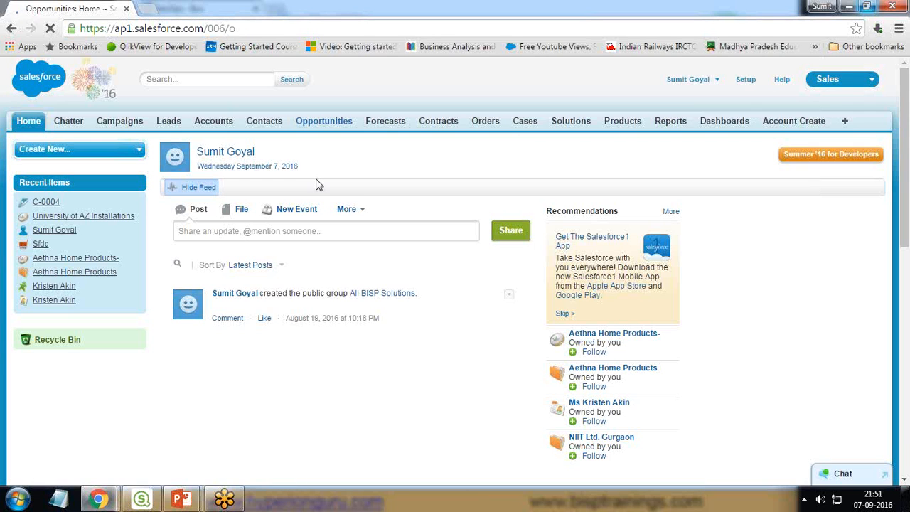
click(324, 119)
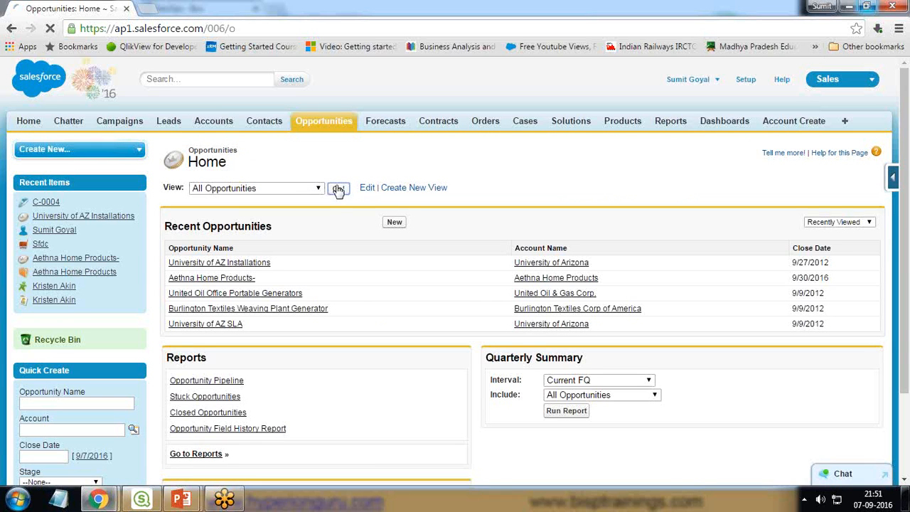
click(338, 188)
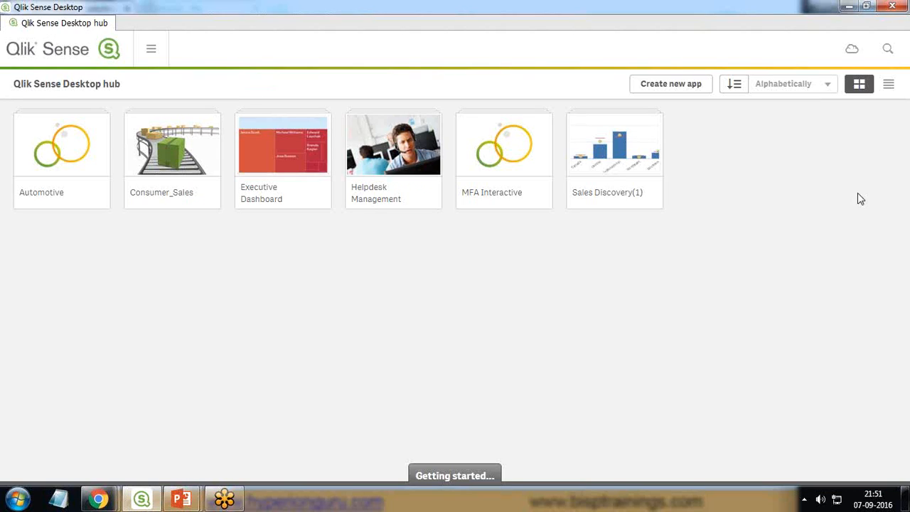
mouse_move(344, 108)
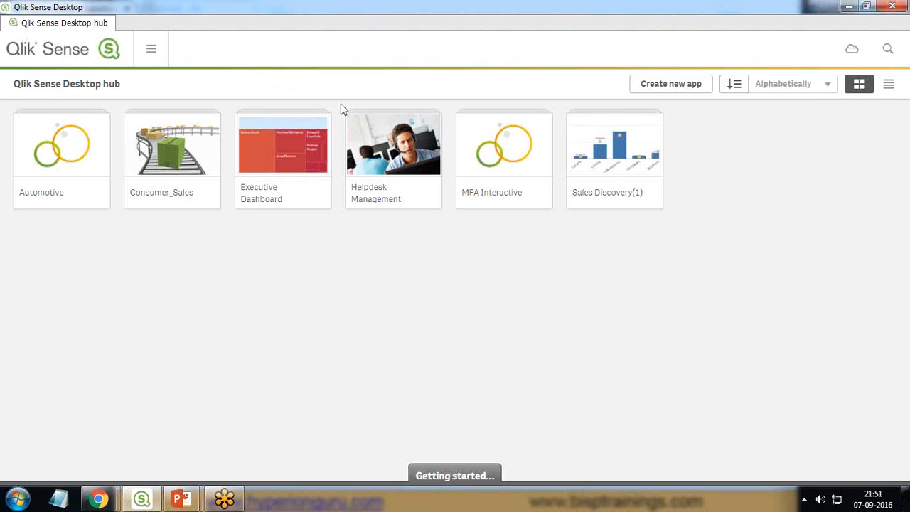
mouse_move(671, 83)
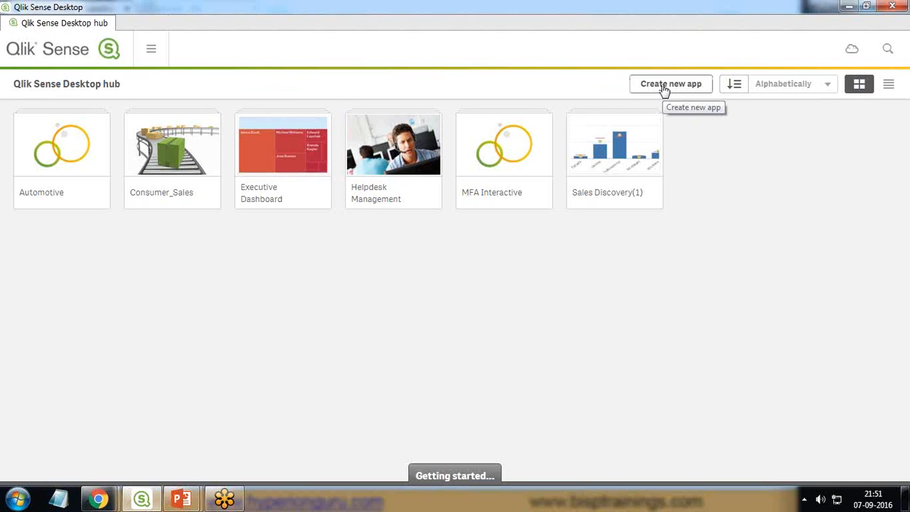
- Create a new app named BispTestApp and open it
click(671, 83)
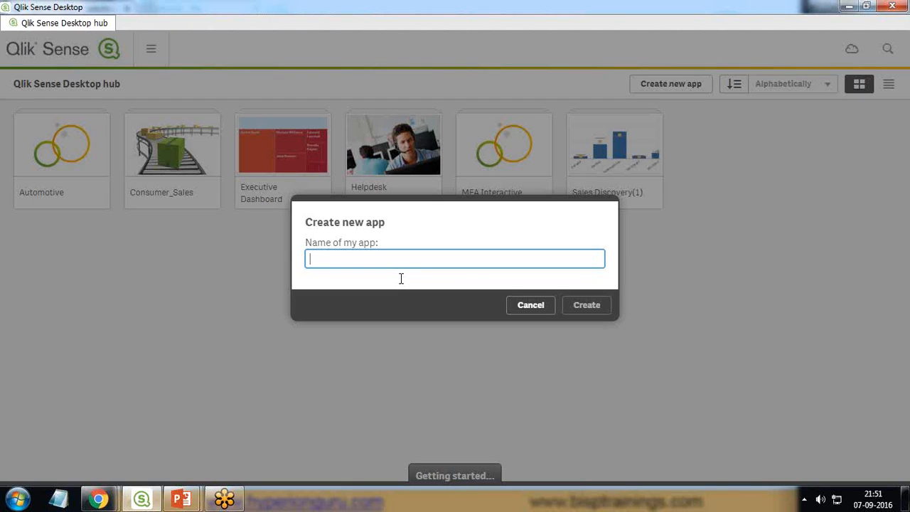
text(BispTestApp)
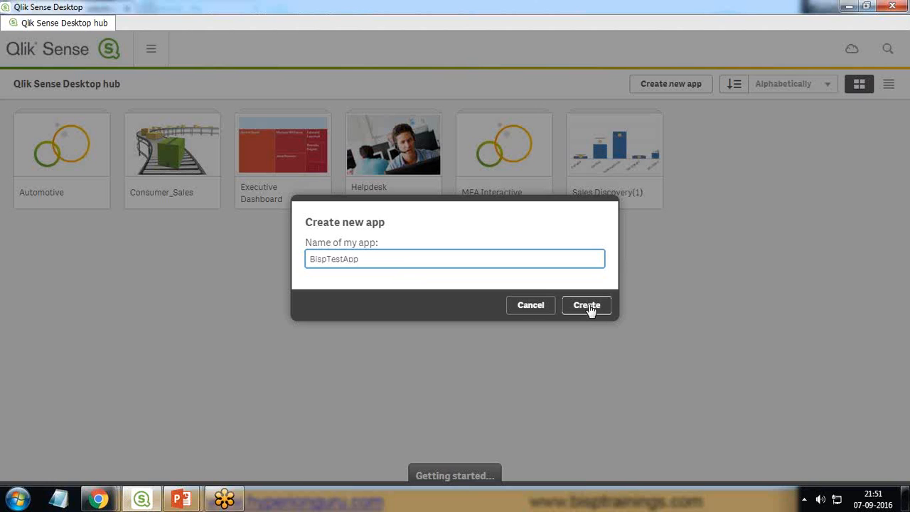
click(586, 304)
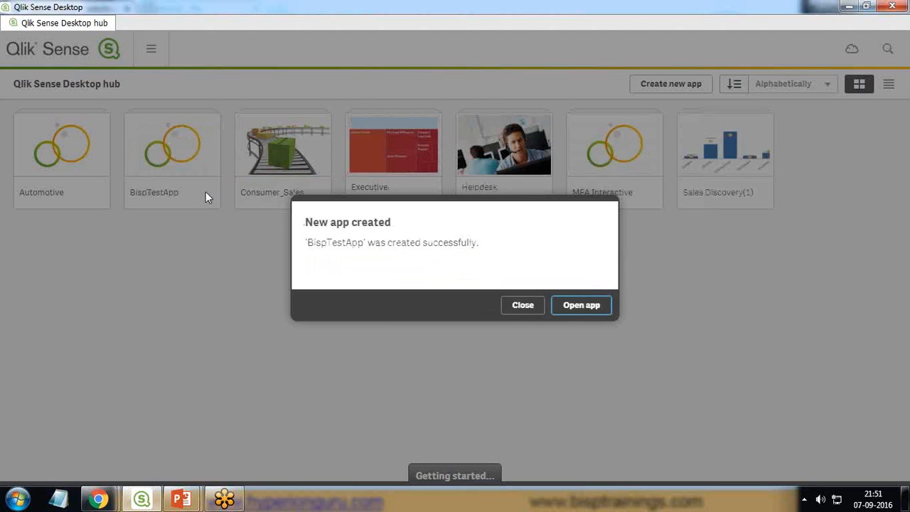
mouse_move(533, 325)
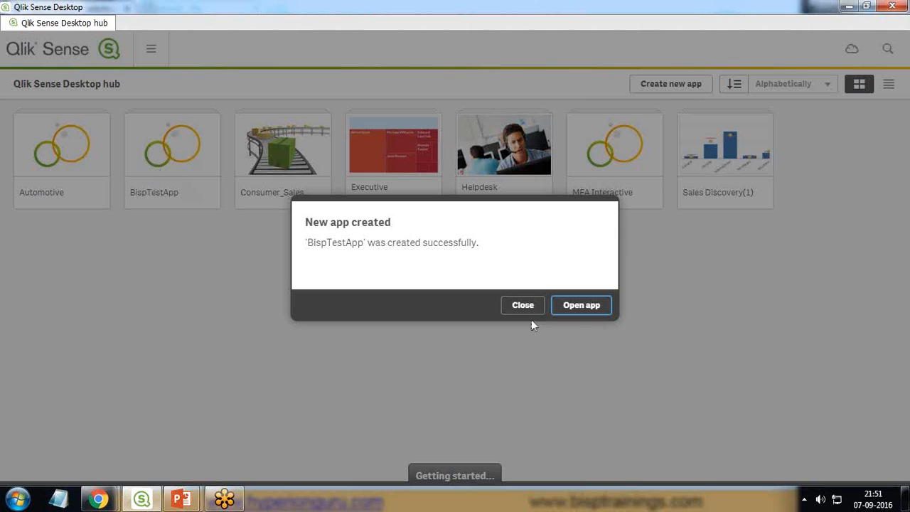
click(580, 304)
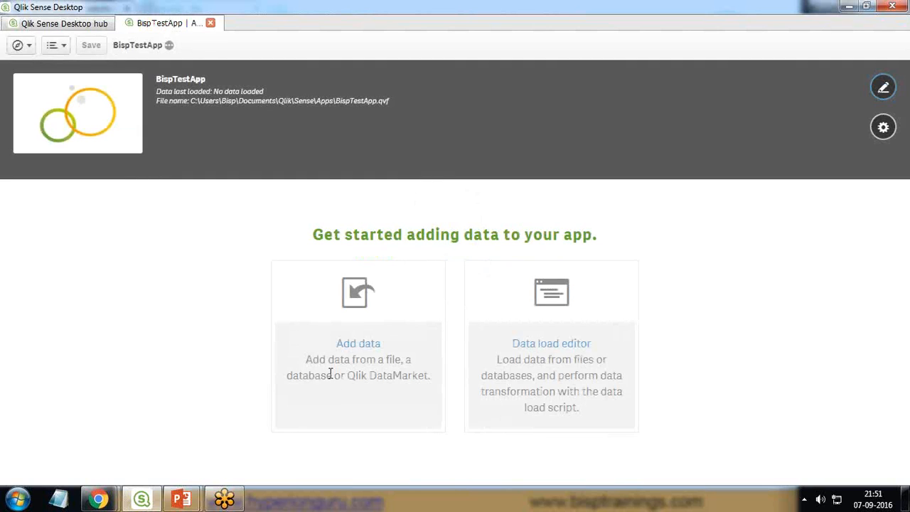
mouse_move(475, 333)
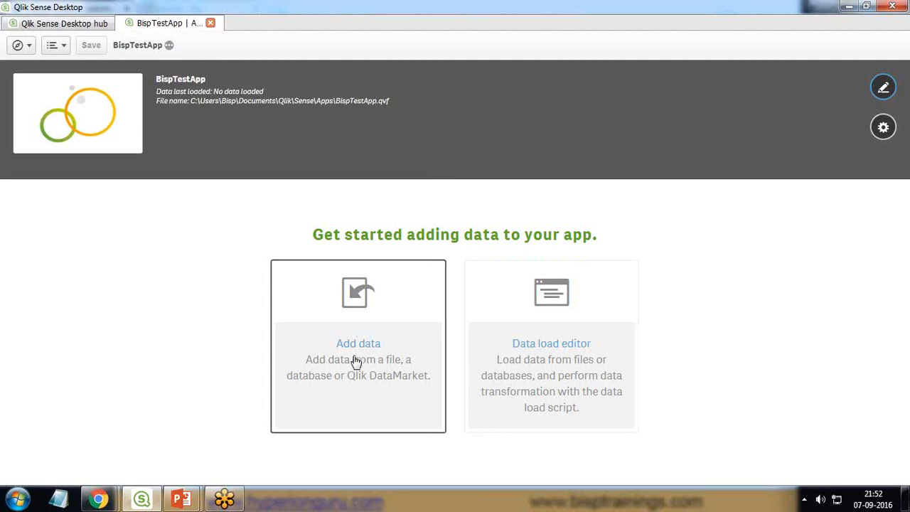
mouse_move(351, 352)
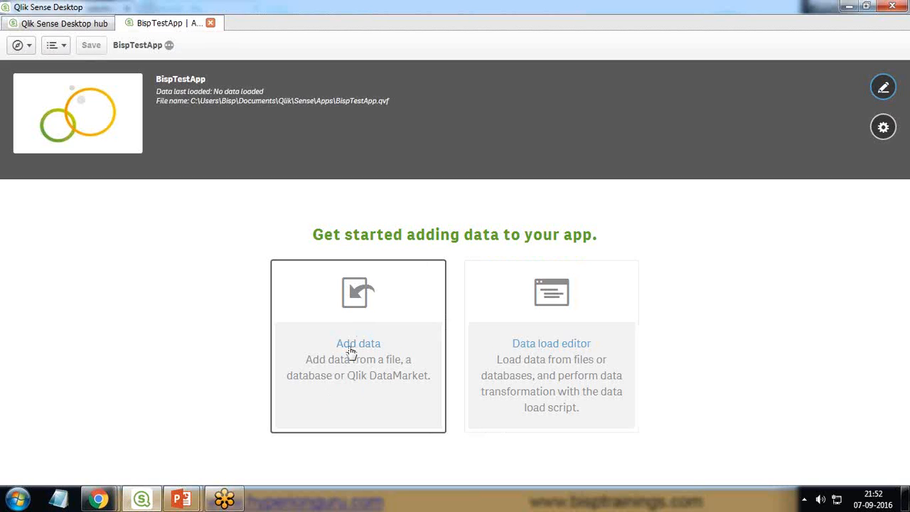
- Add data, back out of Sybase ASE, select Salesforce and proceed to its connection form
click(358, 342)
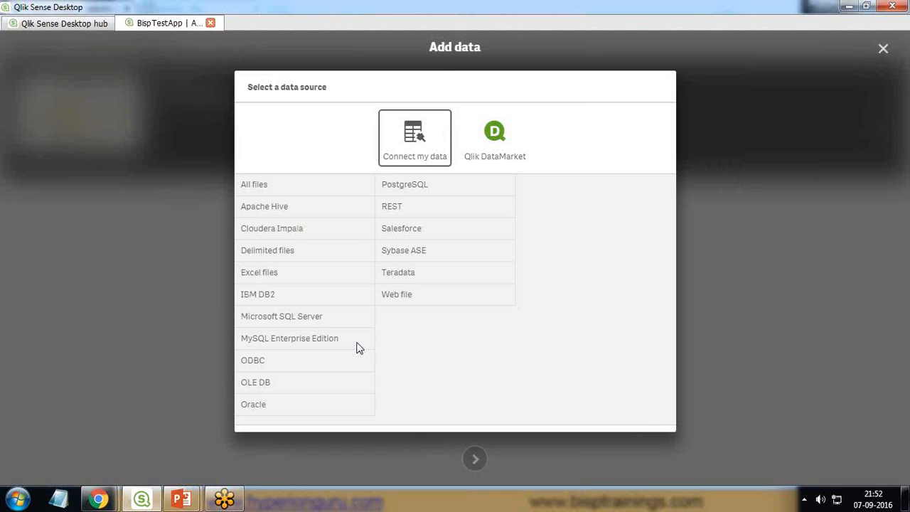
mouse_move(376, 219)
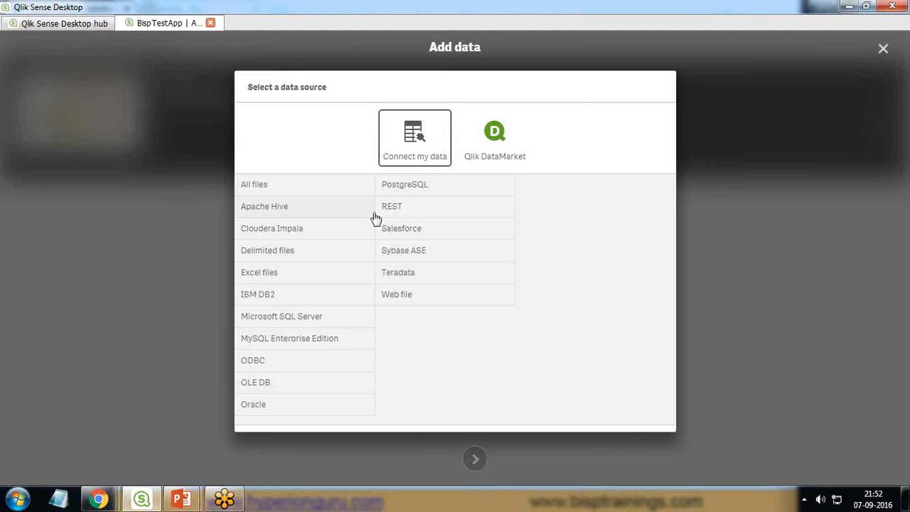
mouse_move(404, 256)
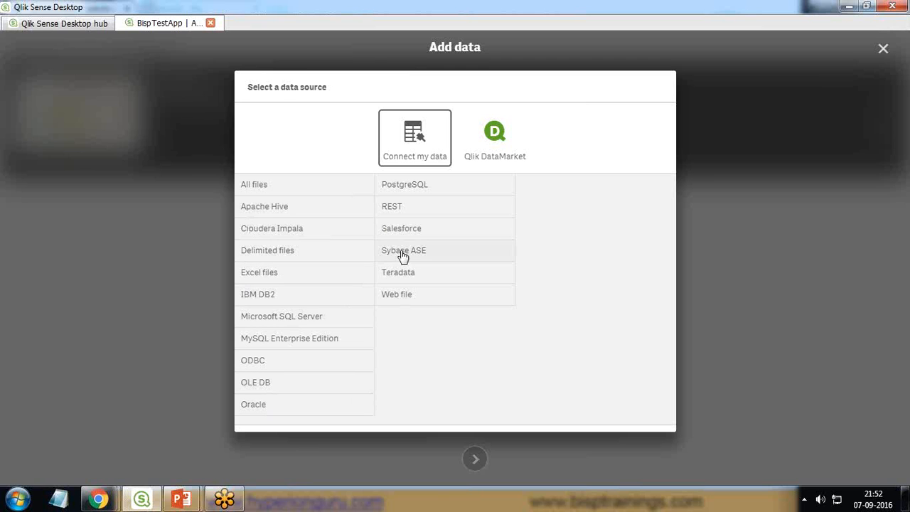
click(403, 250)
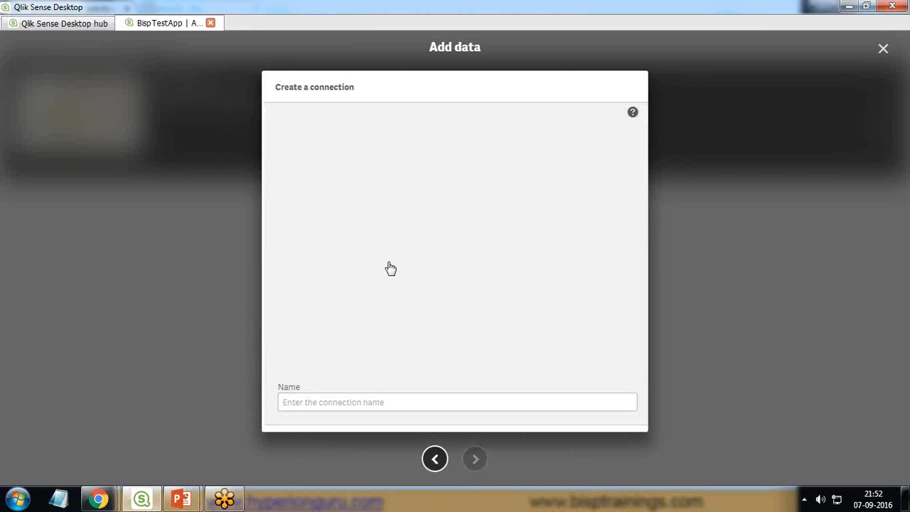
click(435, 458)
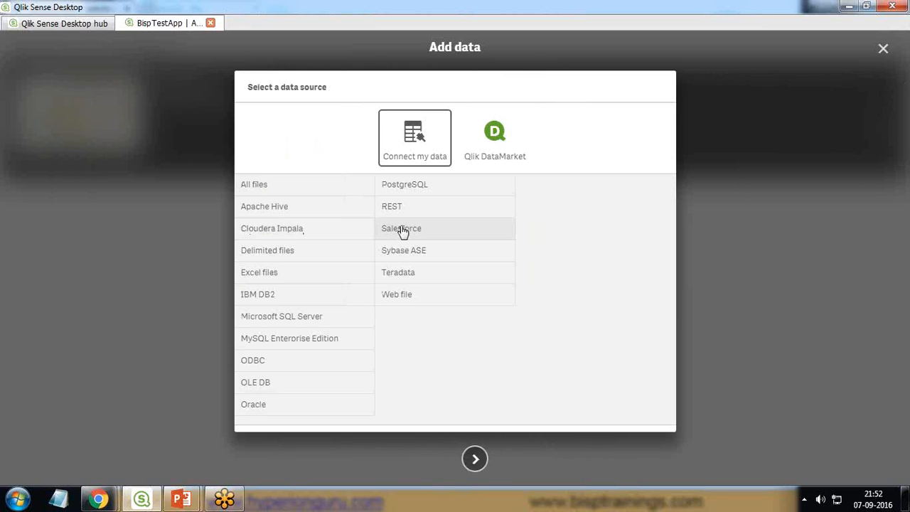
mouse_move(401, 227)
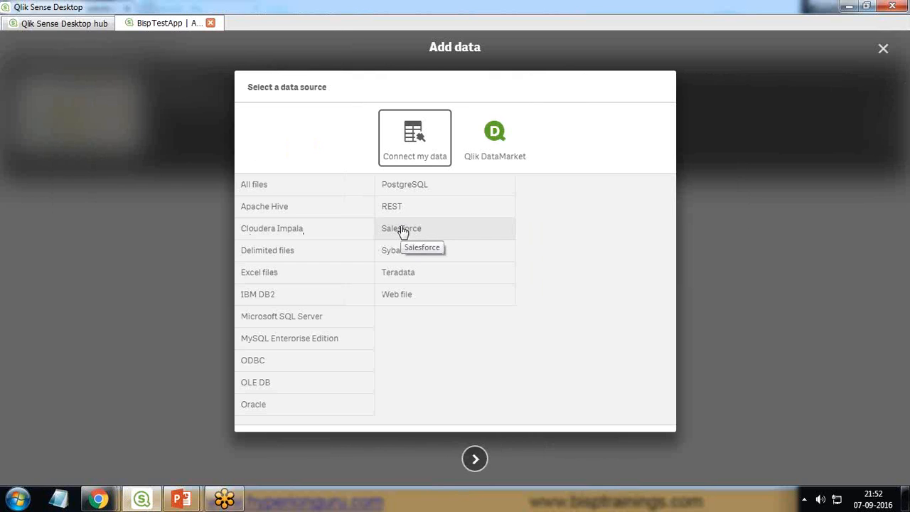
click(475, 457)
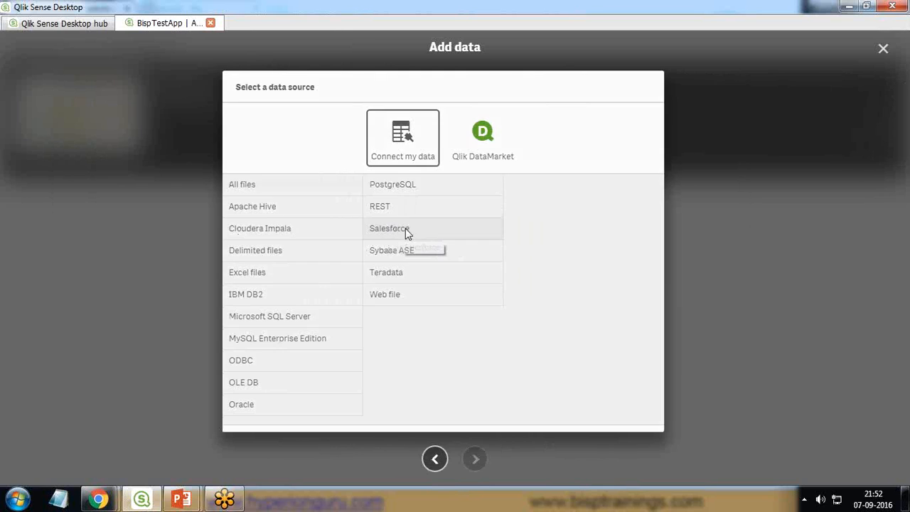
click(390, 228)
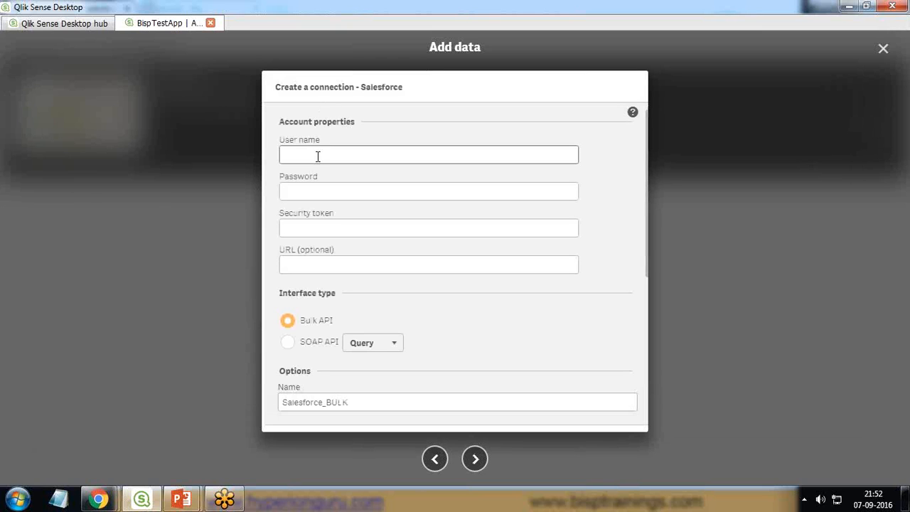
- Begin entering the Salesforce account user name 'sumi' in the connection form
click(428, 154)
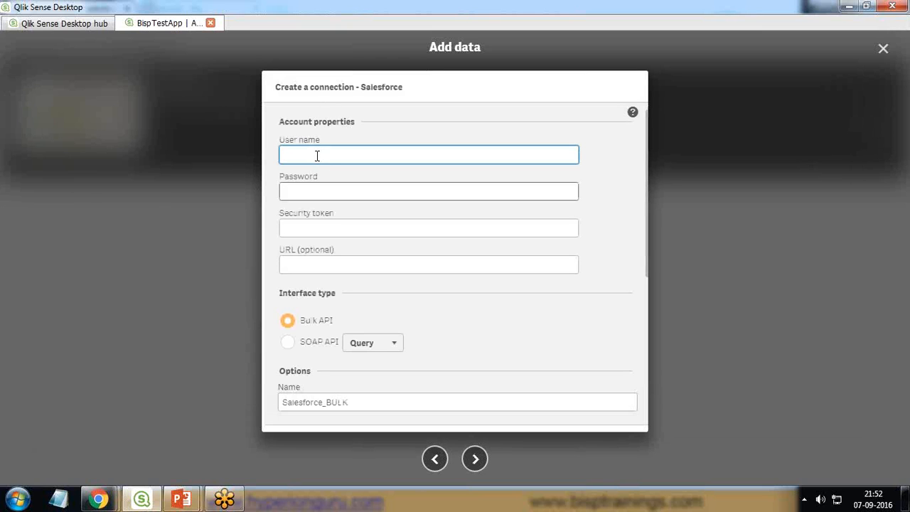
click(428, 228)
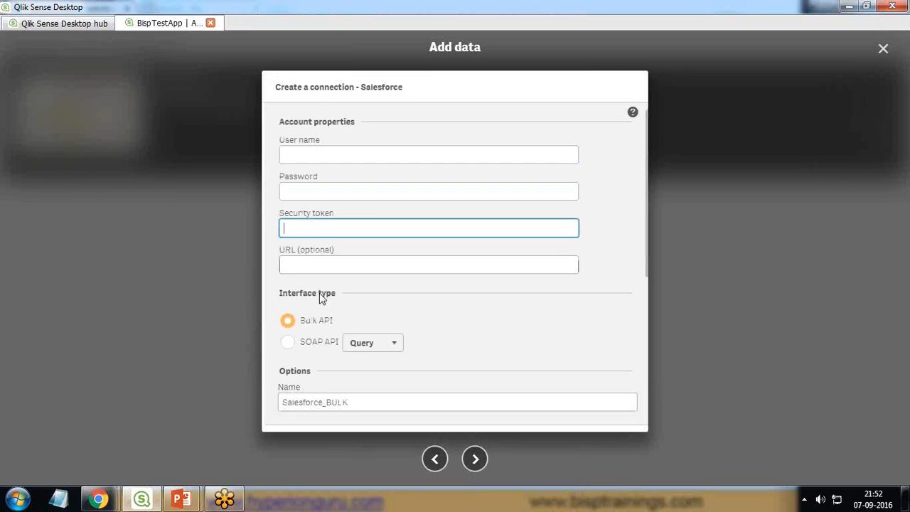
click(428, 153)
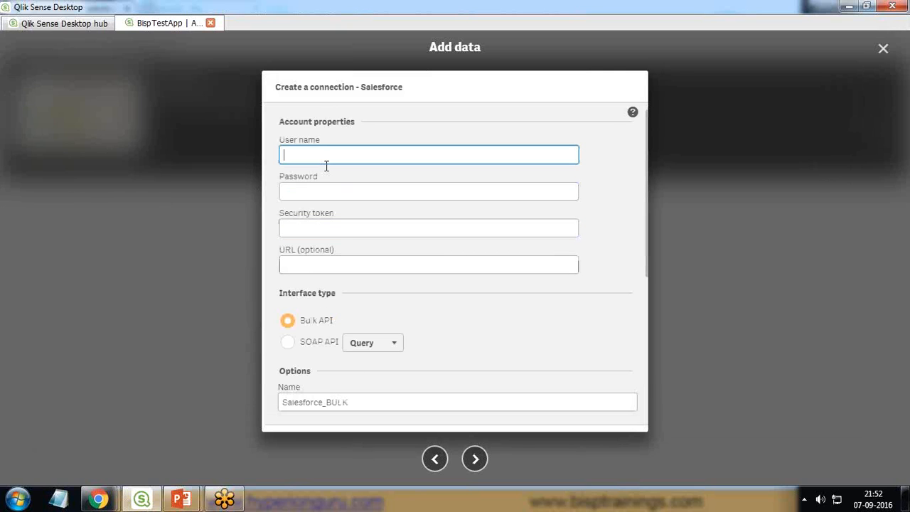
text(sumi)
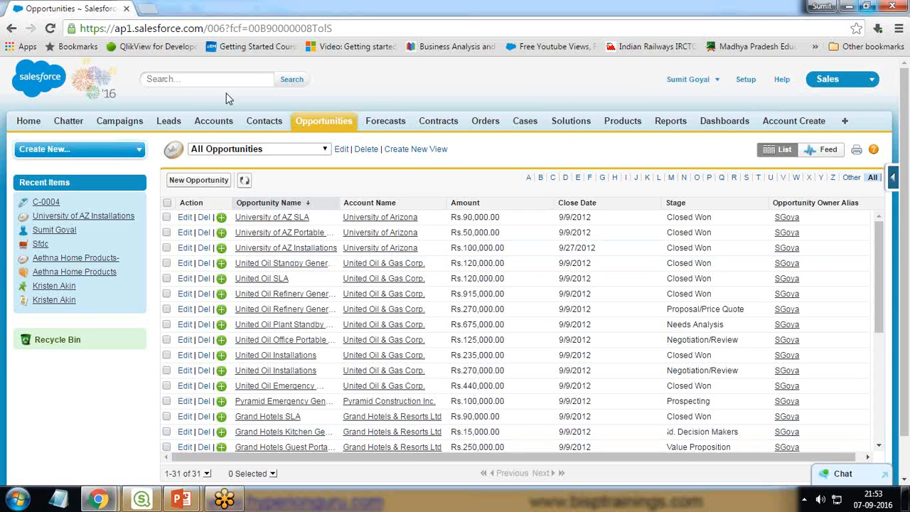
mouse_move(156, 105)
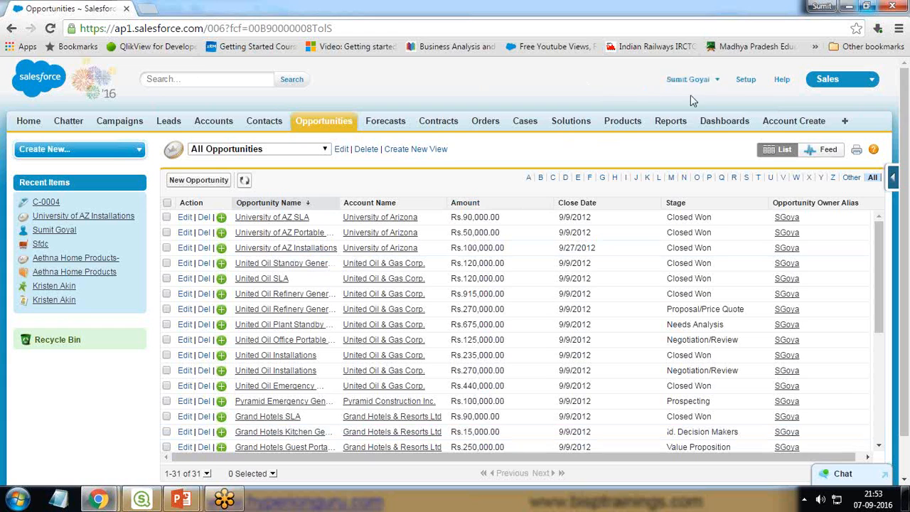
- Open My Settings from the Salesforce account menu
click(688, 79)
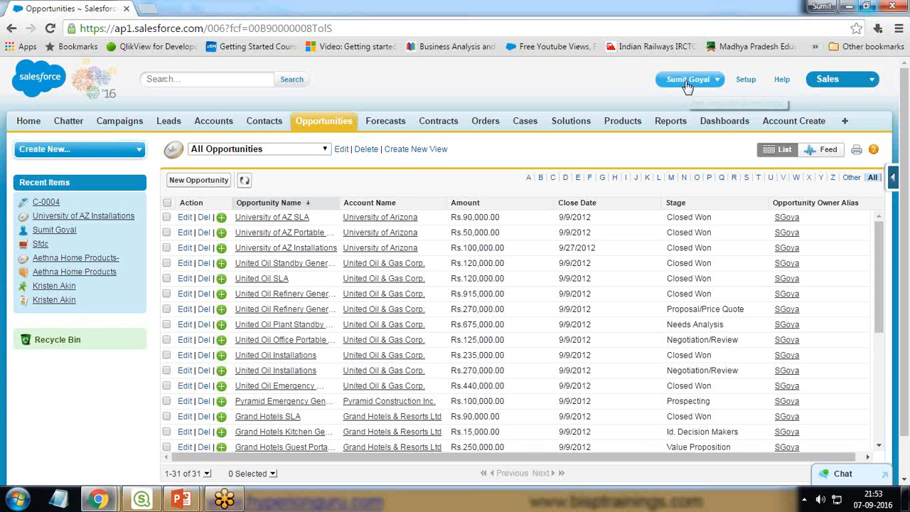
mouse_move(685, 80)
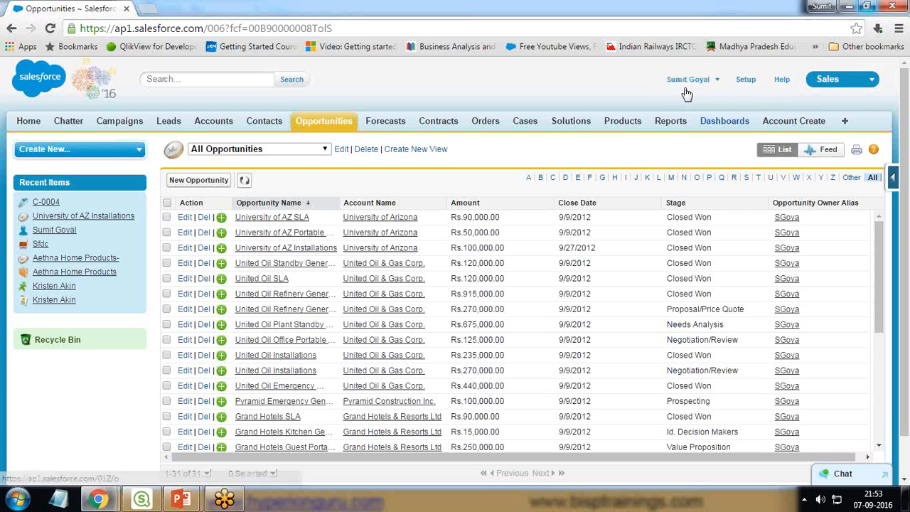
click(691, 79)
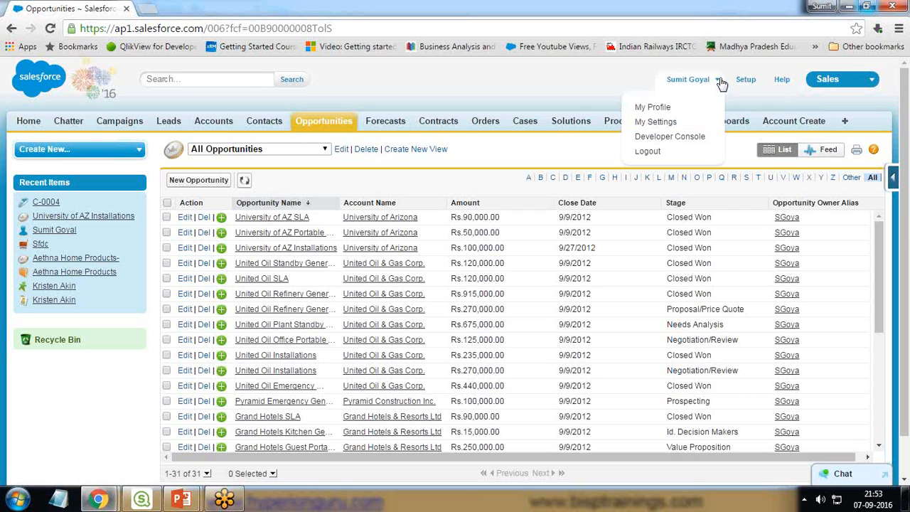
click(656, 123)
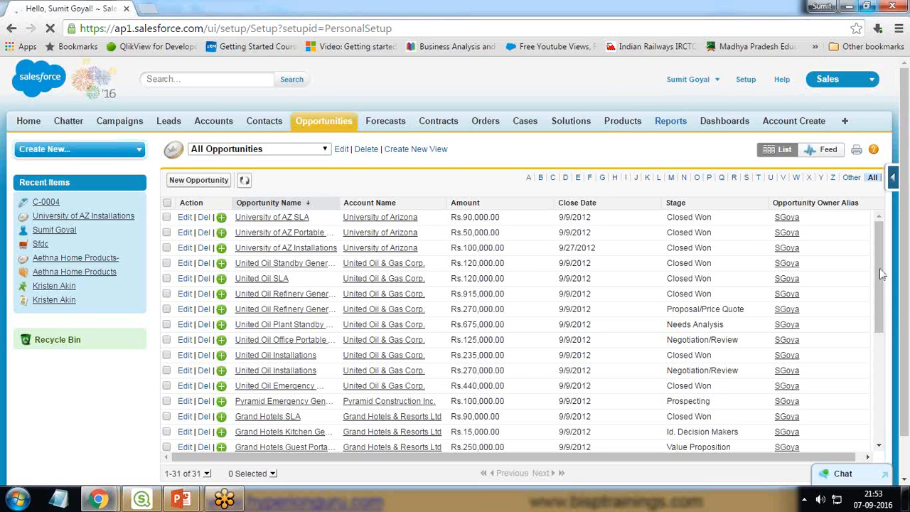
click(745, 80)
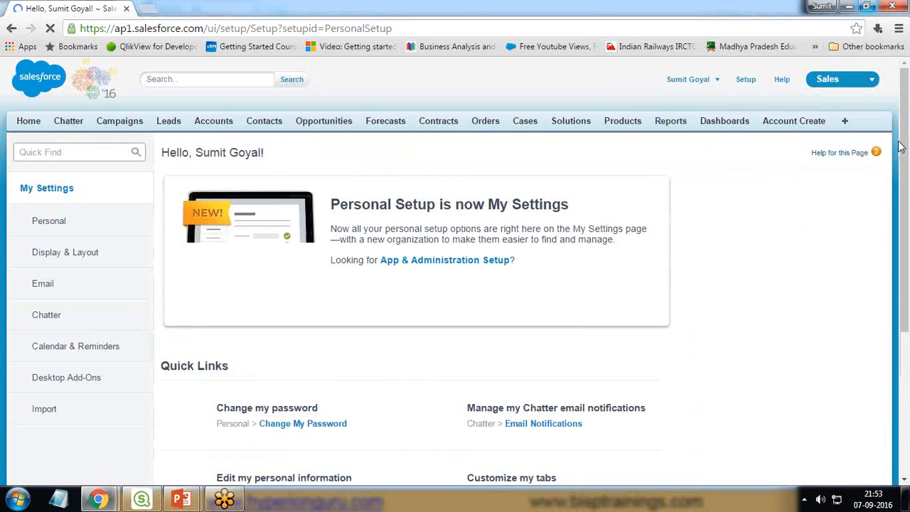
- Expand Personal, dismiss the critical updates notice and go to Reset My Security Token
click(48, 221)
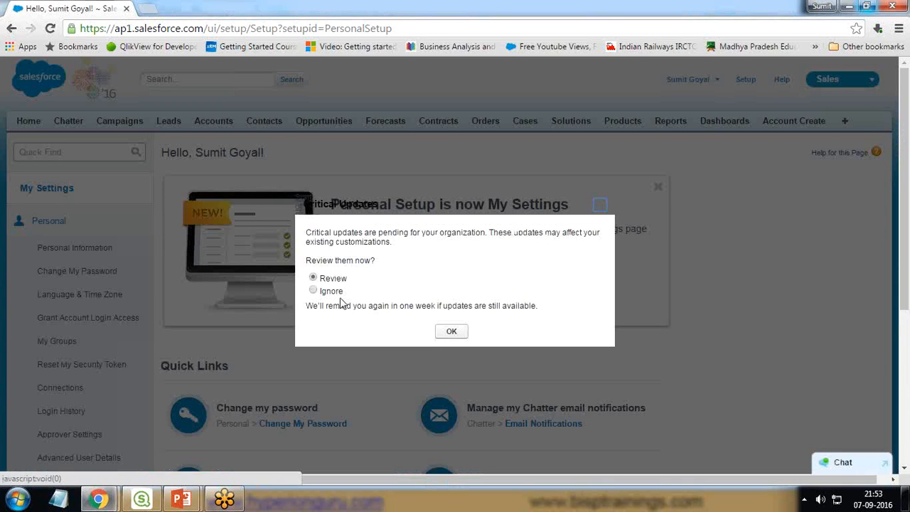
click(450, 330)
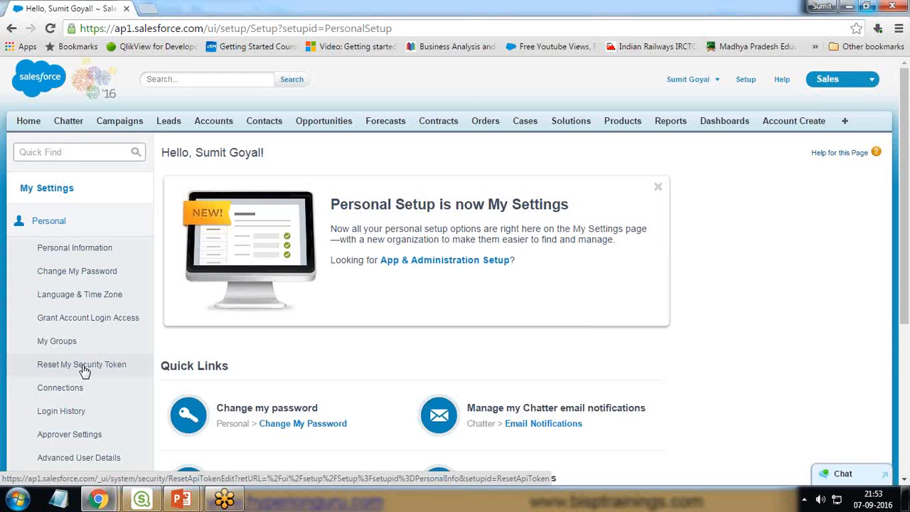
click(83, 364)
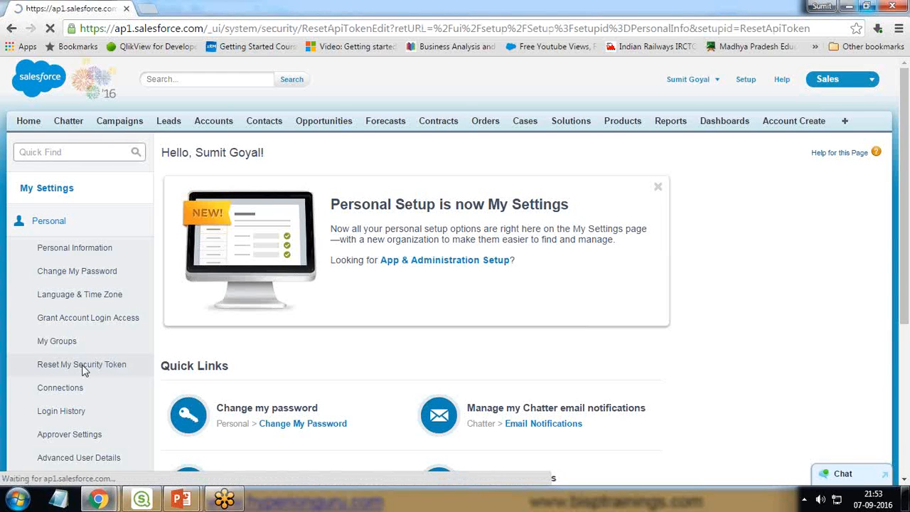
- Reset the security token and select the account email address on the confirmation page
click(82, 364)
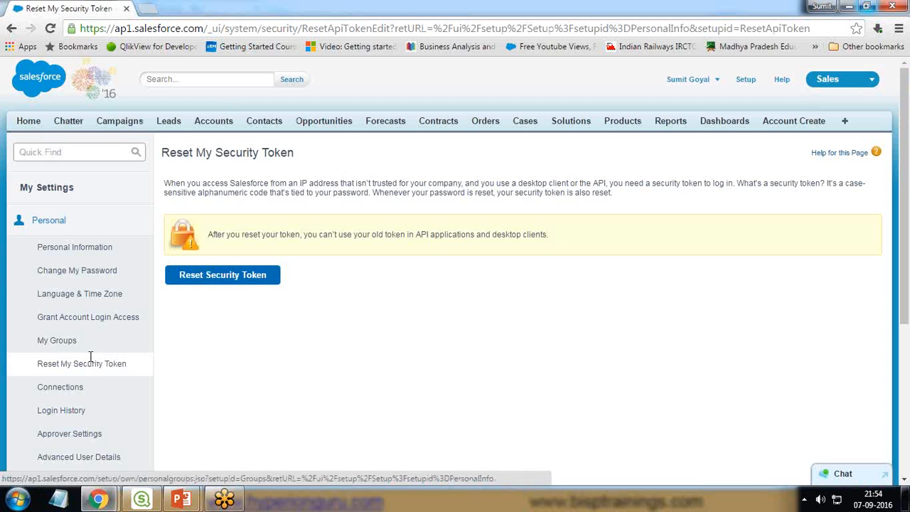
click(222, 274)
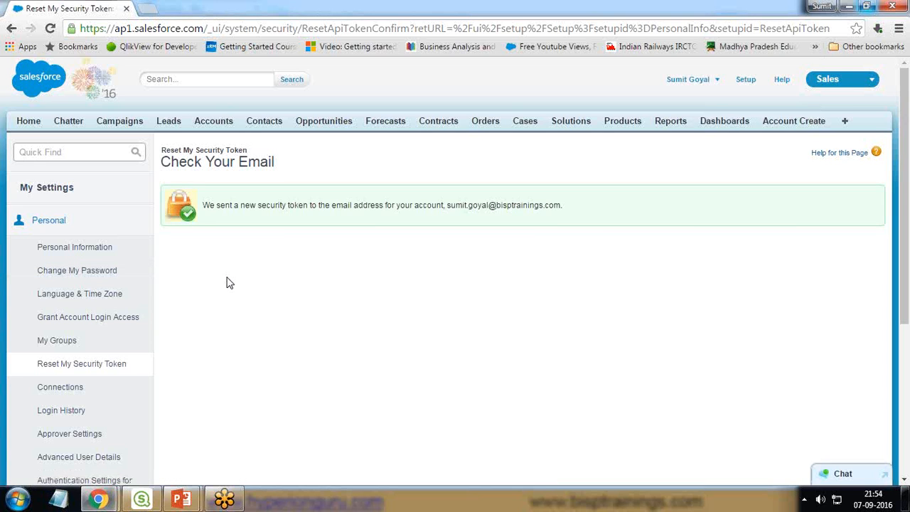
mouse_move(278, 145)
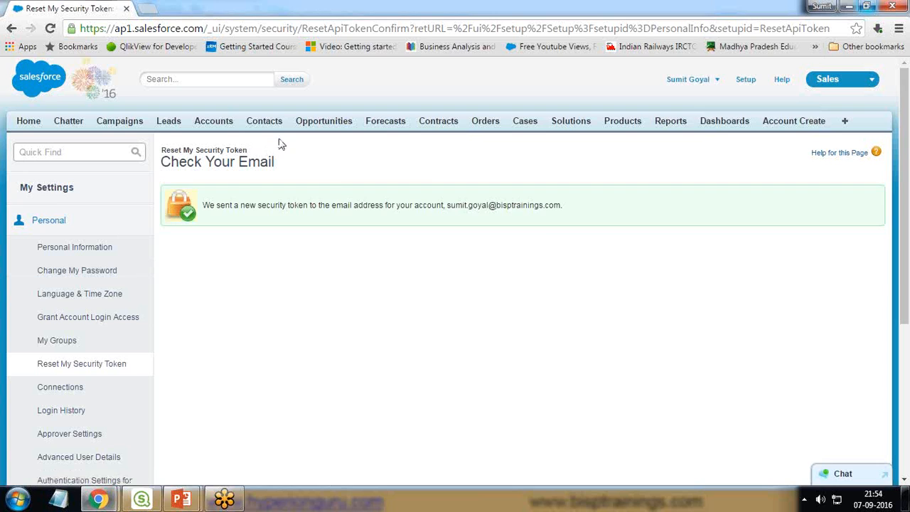
double_click(489, 204)
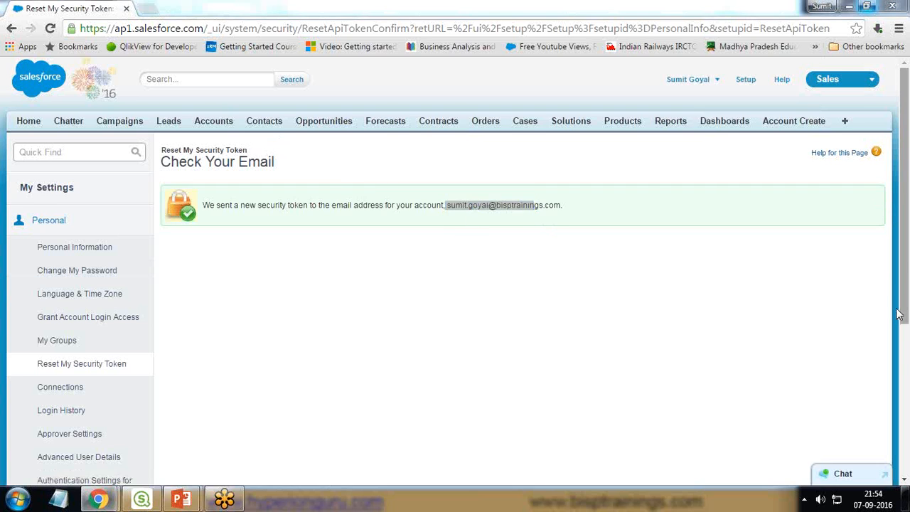
double_click(489, 205)
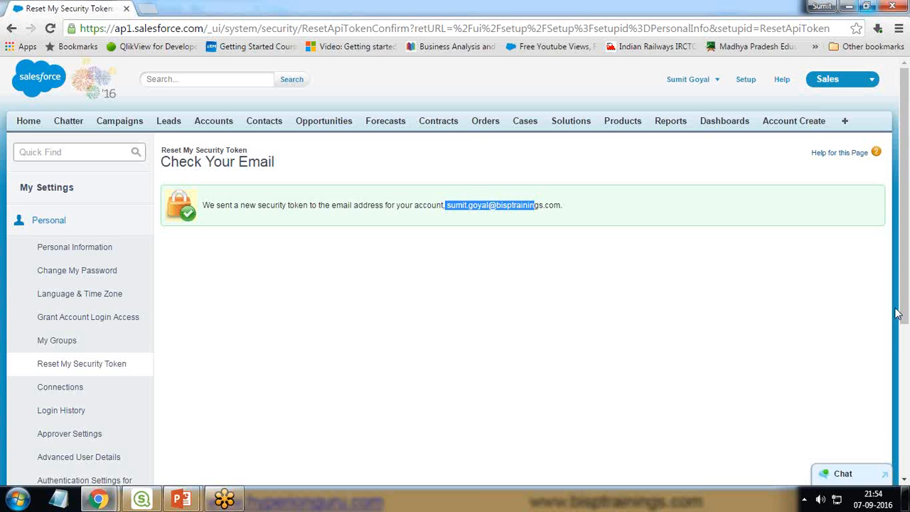
mouse_move(761, 425)
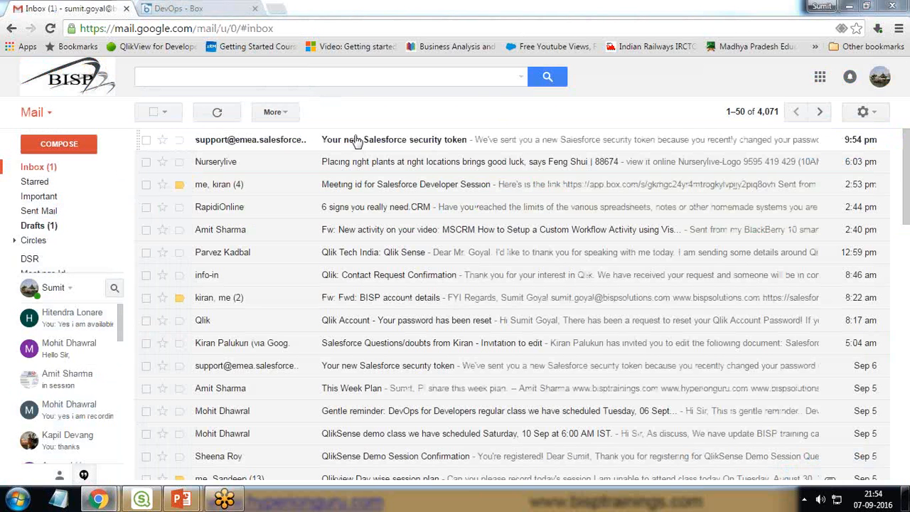
- Open the 'Your new Salesforce security token' email and copy the token
click(393, 139)
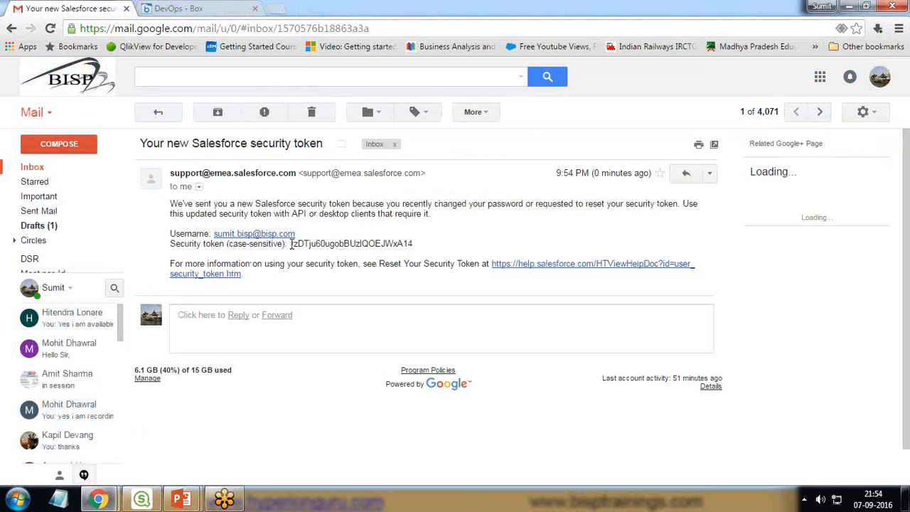
drag(290, 243, 332, 243)
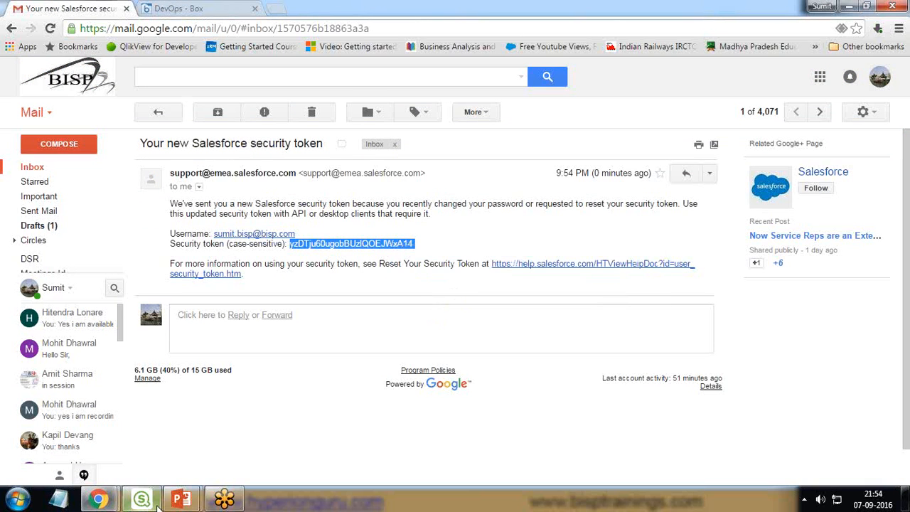
right_click(428, 227)
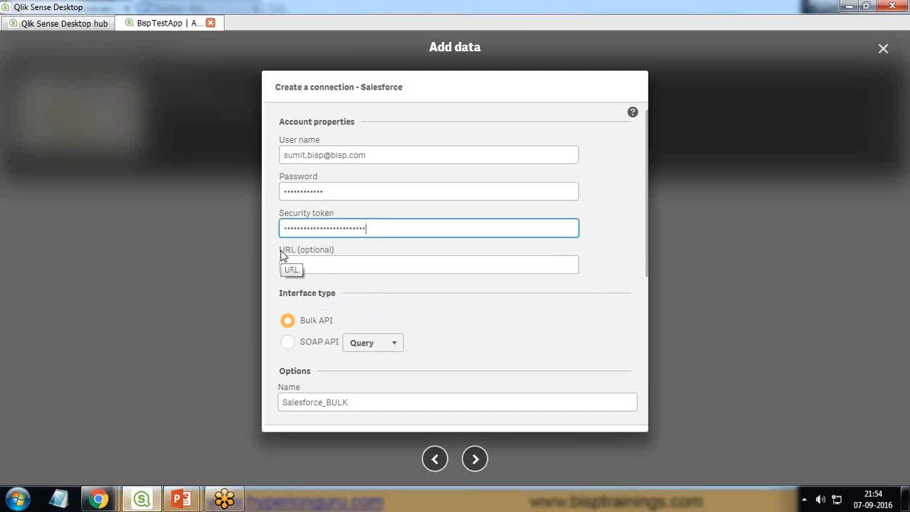
mouse_move(310, 326)
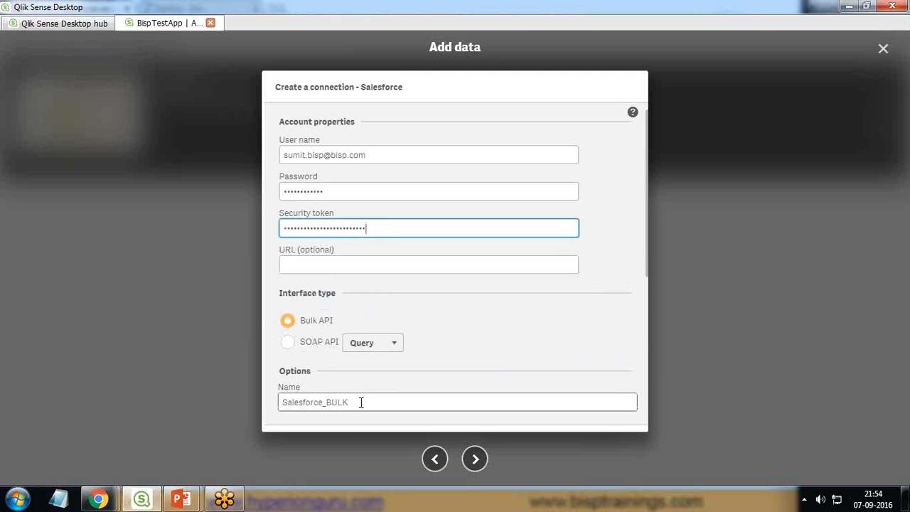
- Name the connection Salesforce Connection and connect to list its tables
text(Sale)
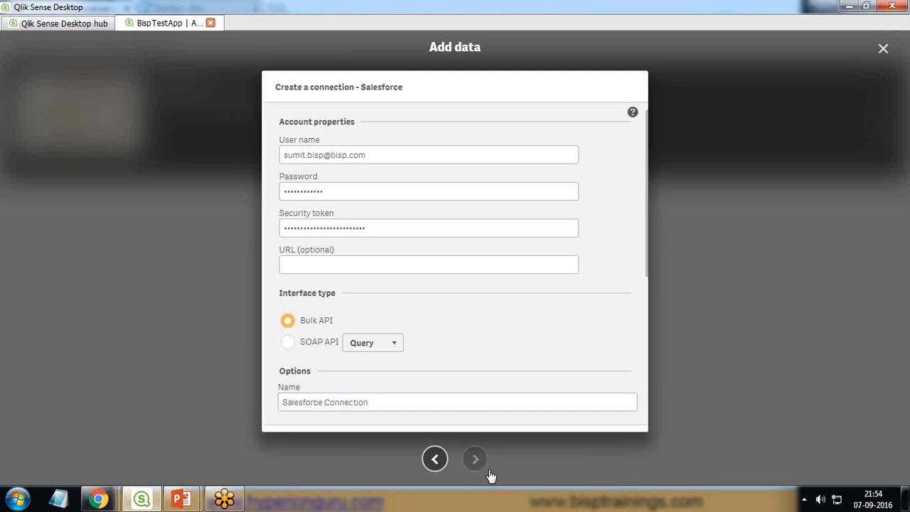
mouse_move(756, 426)
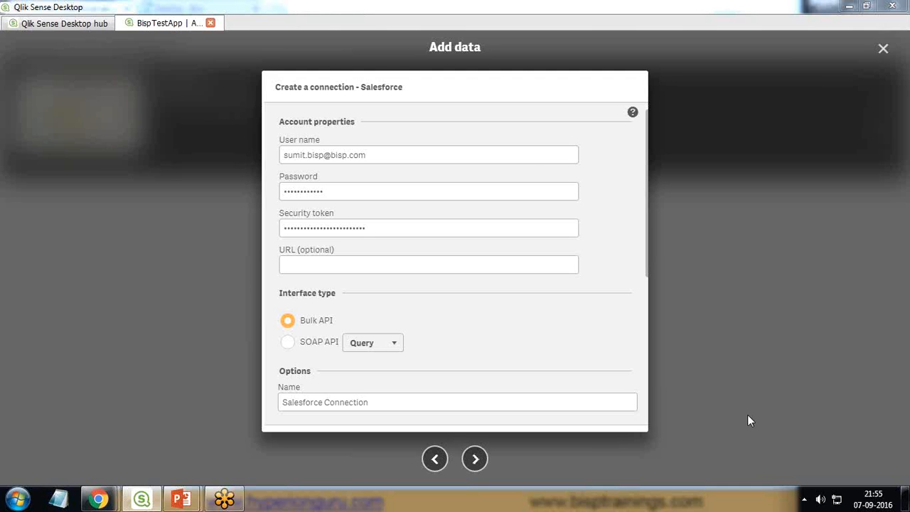
click(475, 458)
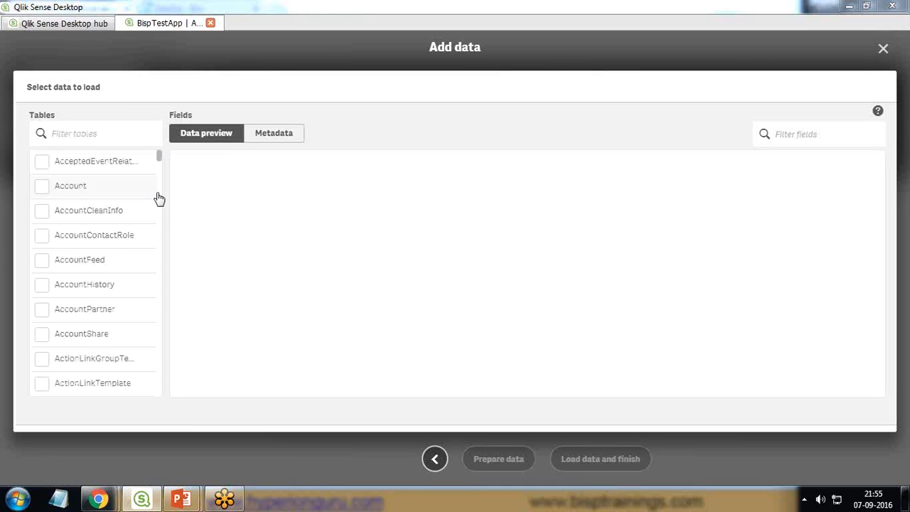
- Filter the tables by 'Op' and tick the Opportunity table for loading
scroll(down, 3)
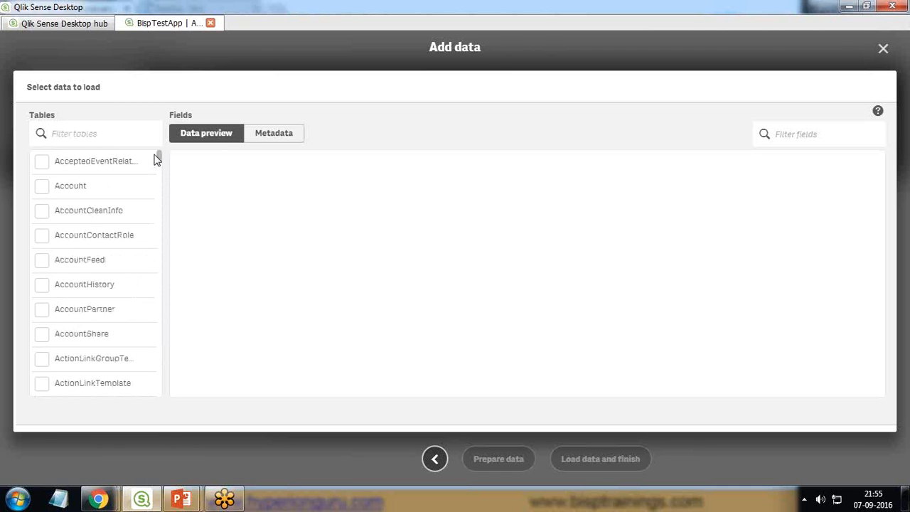
click(96, 133)
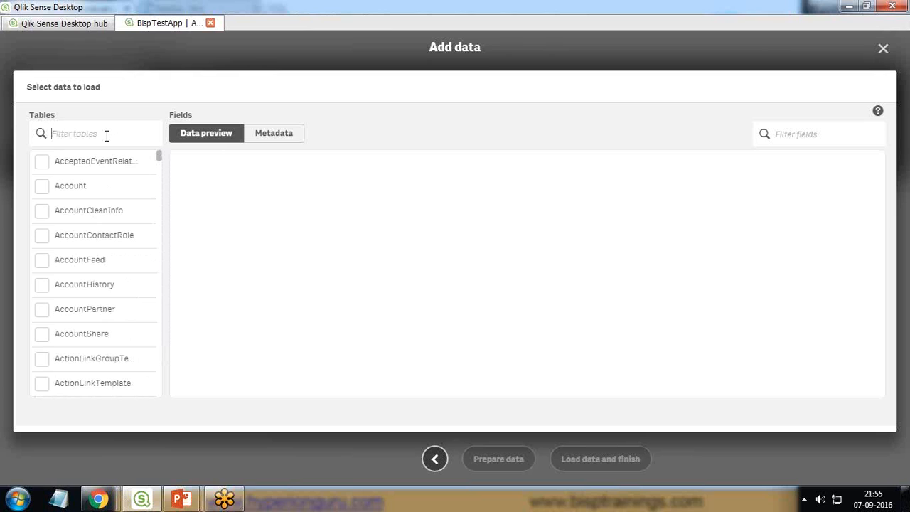
text(Op)
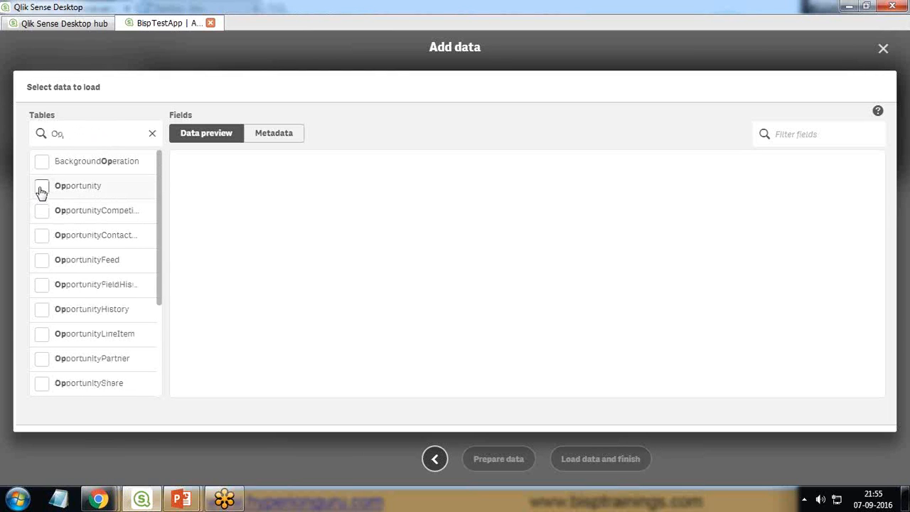
click(41, 185)
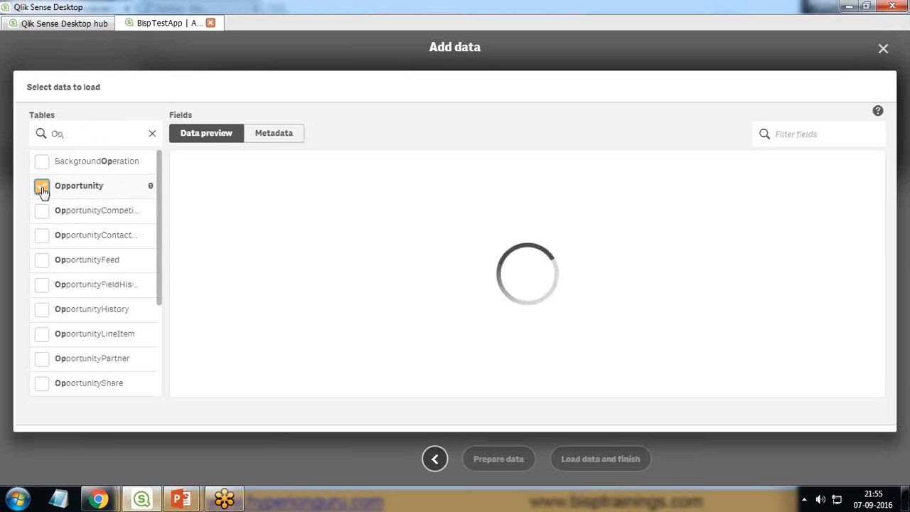
click(41, 184)
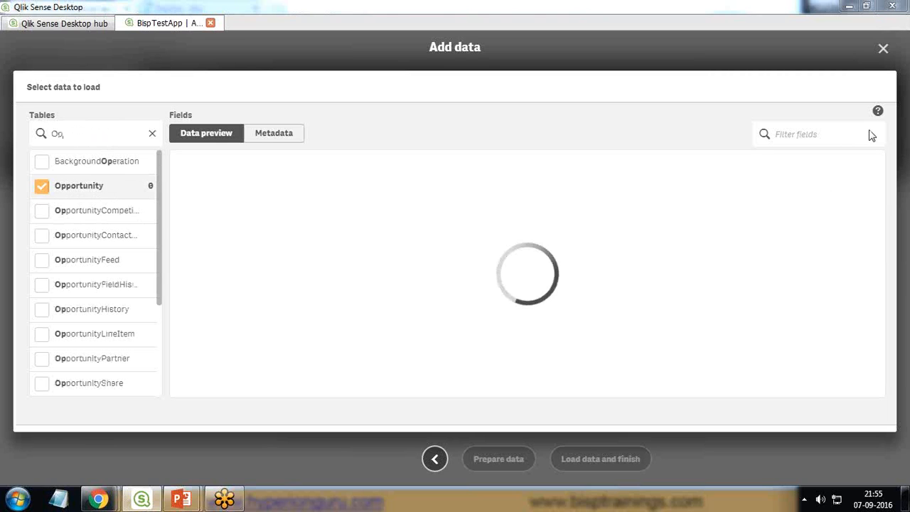
mouse_move(774, 176)
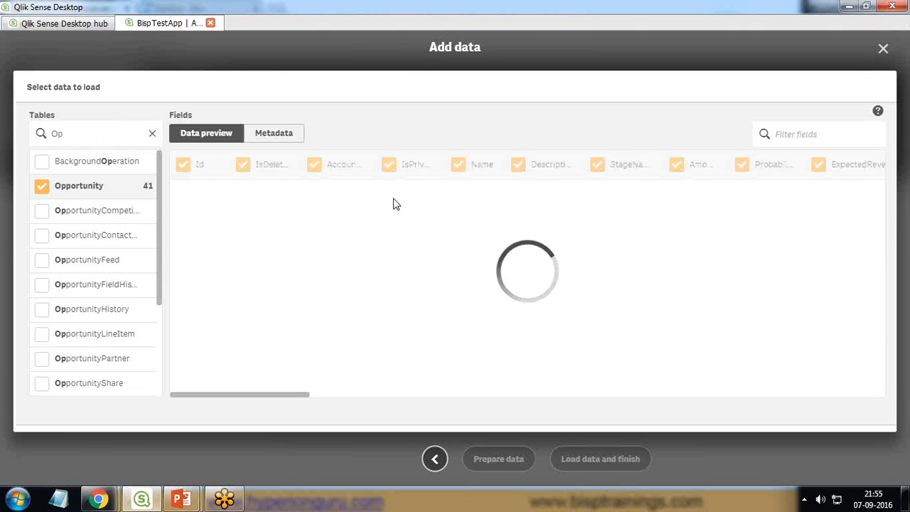
mouse_move(202, 182)
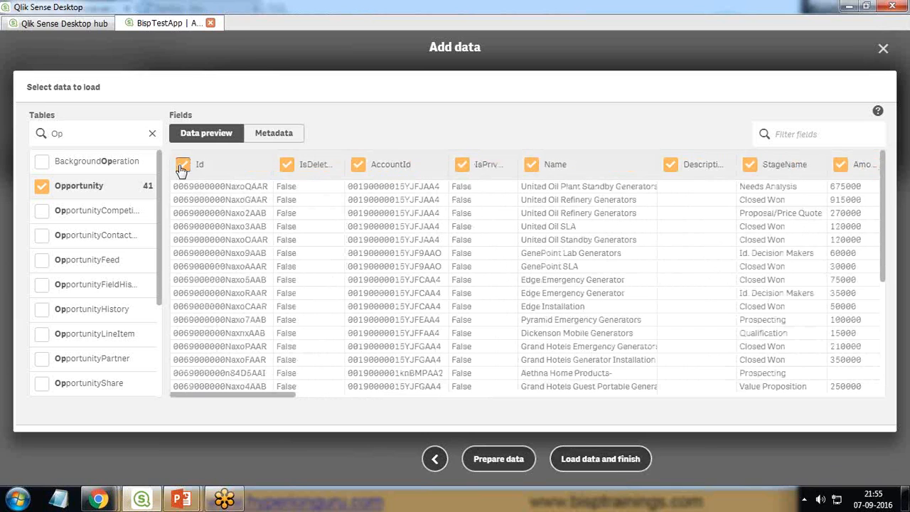
- Untick Id, Description, TotalOpportunityQuantity, IsWon and DeliveryInstallationStatus, then load the remaining fields
click(182, 165)
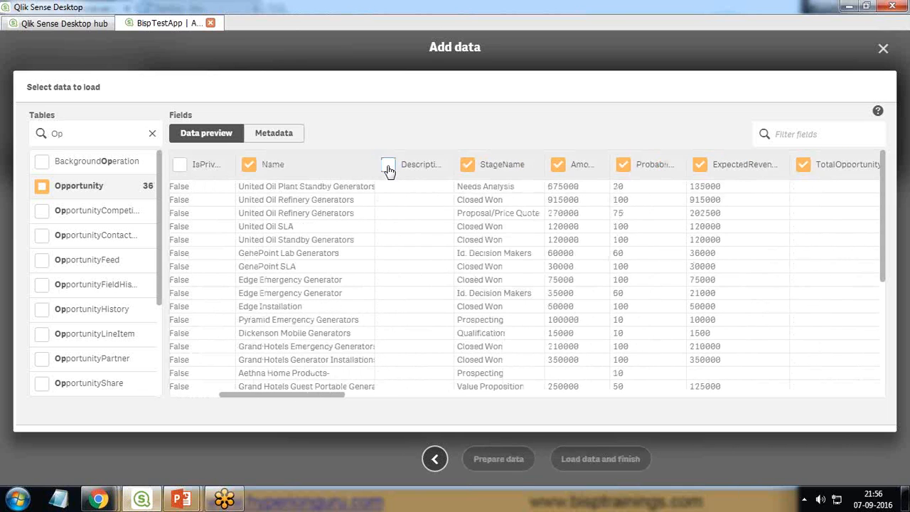
click(388, 165)
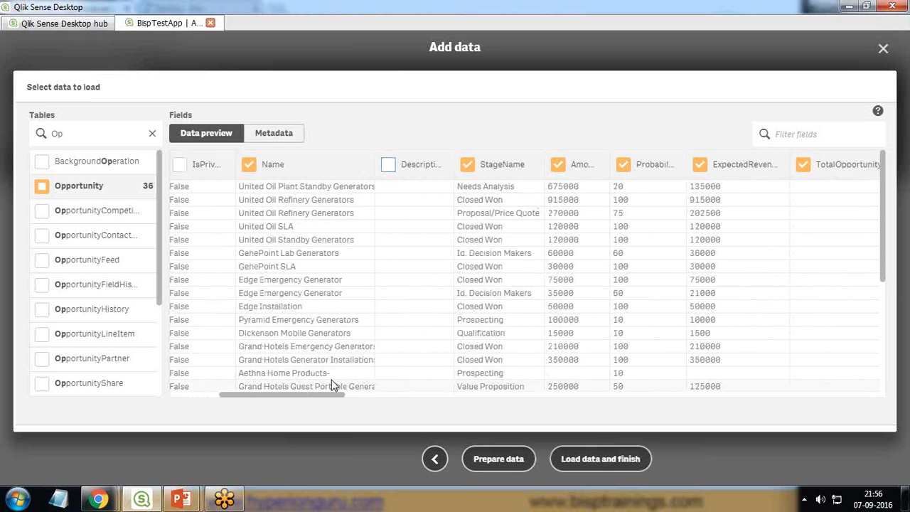
scroll(right, 3)
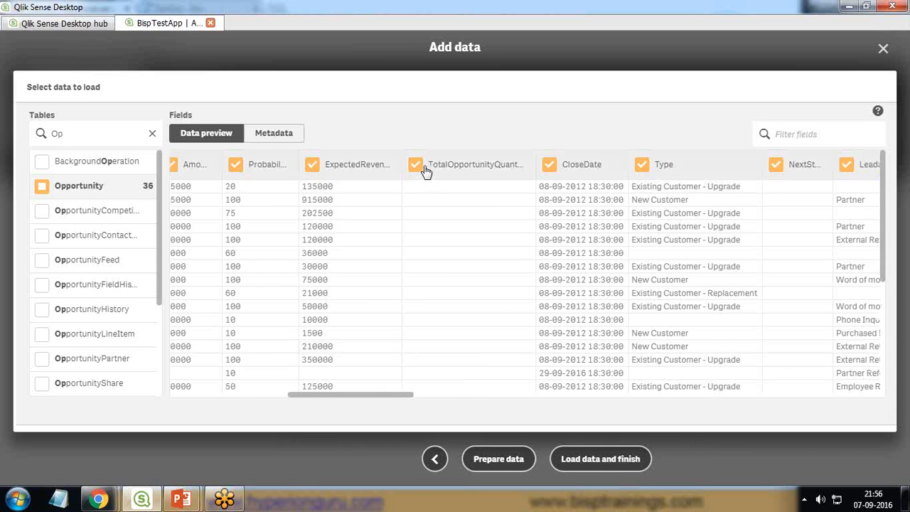
click(415, 165)
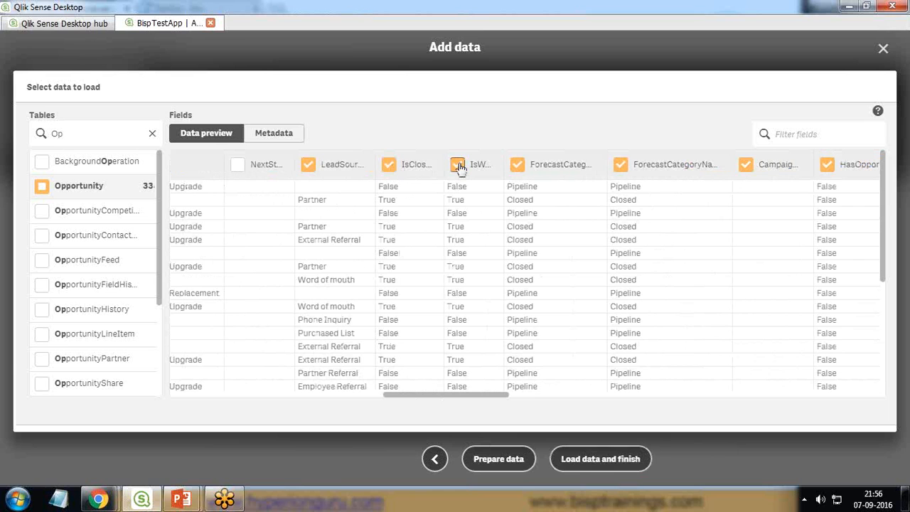
click(458, 164)
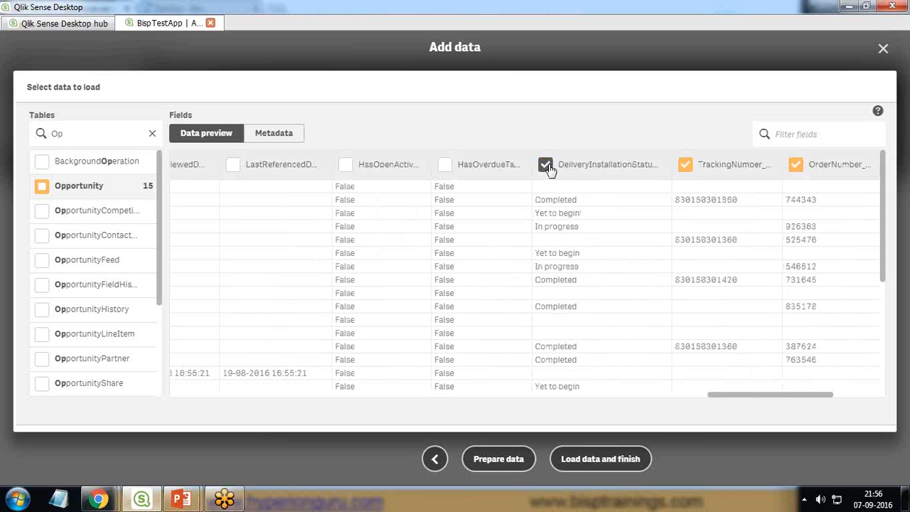
click(546, 165)
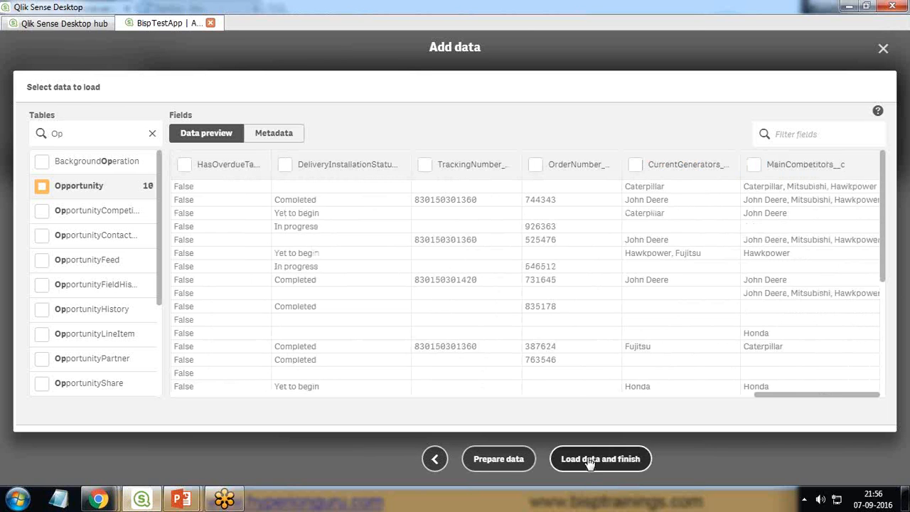
click(600, 458)
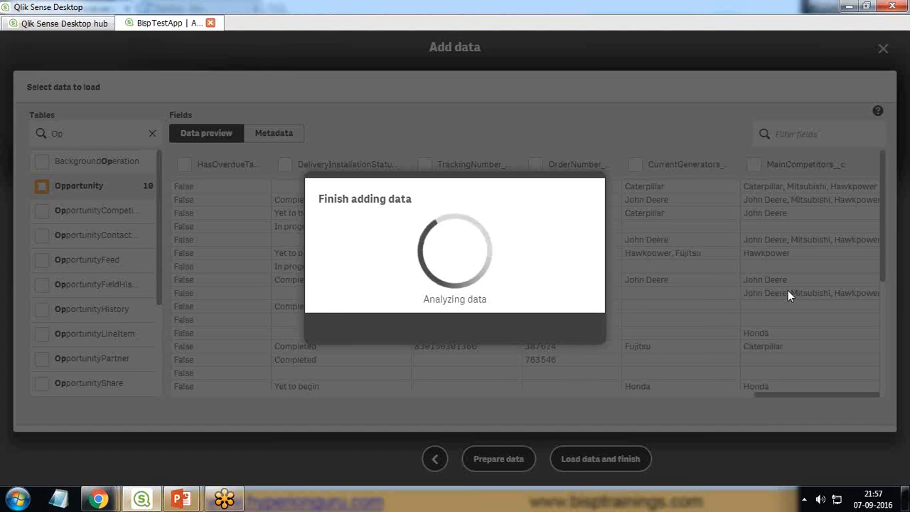
- Load the Opportunity data into the app and dismiss the 'Data was loaded successfully' message
click(600, 458)
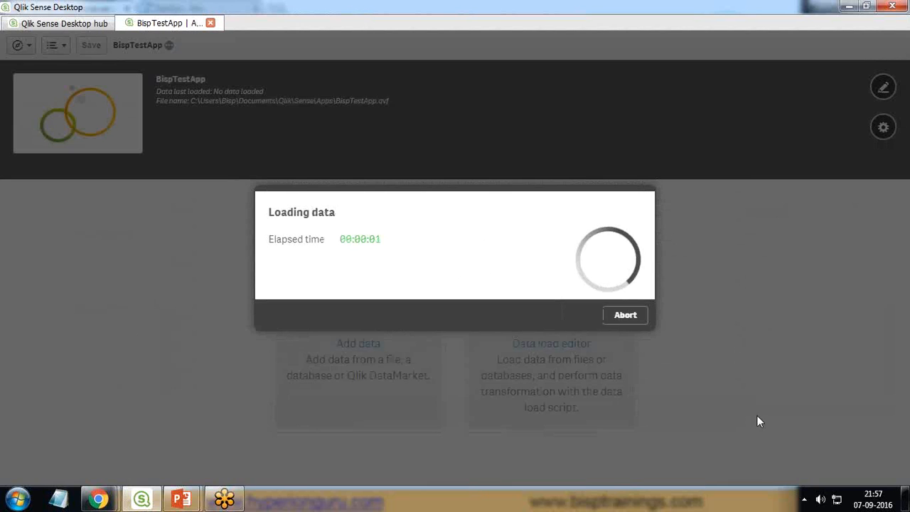
mouse_move(265, 256)
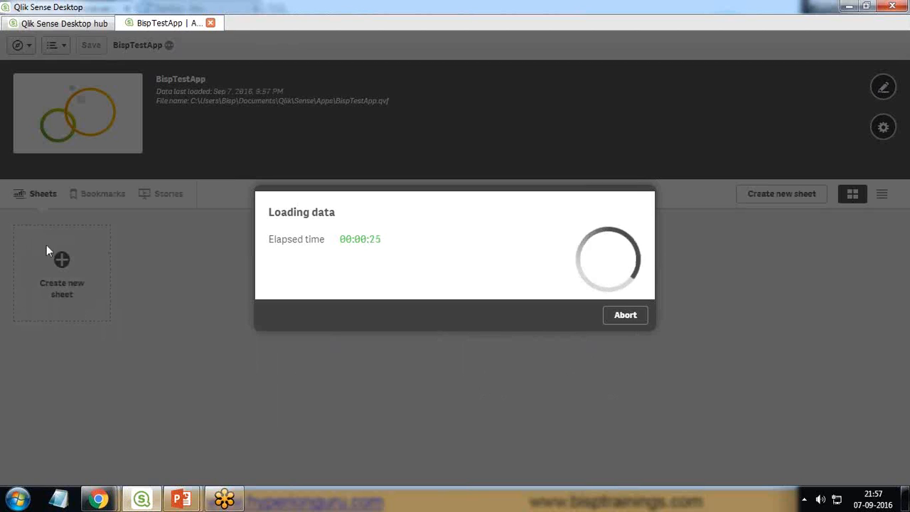
mouse_move(774, 425)
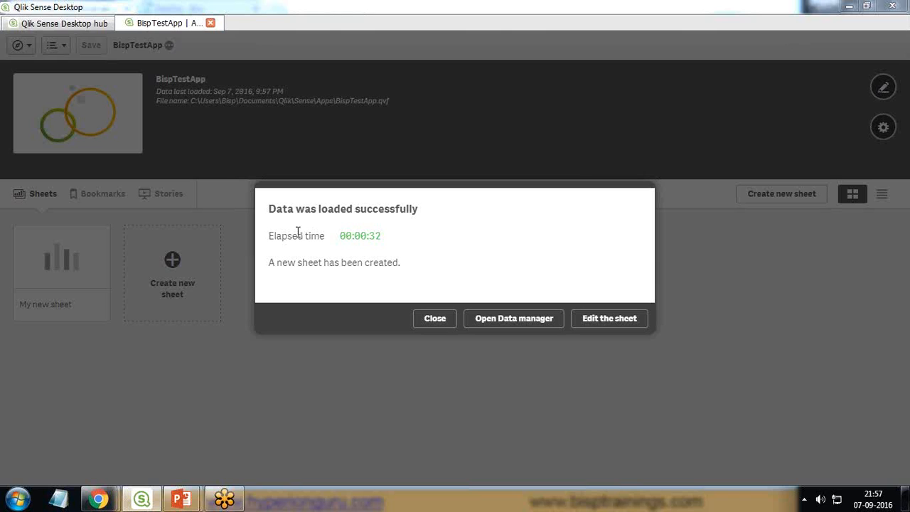
mouse_move(298, 263)
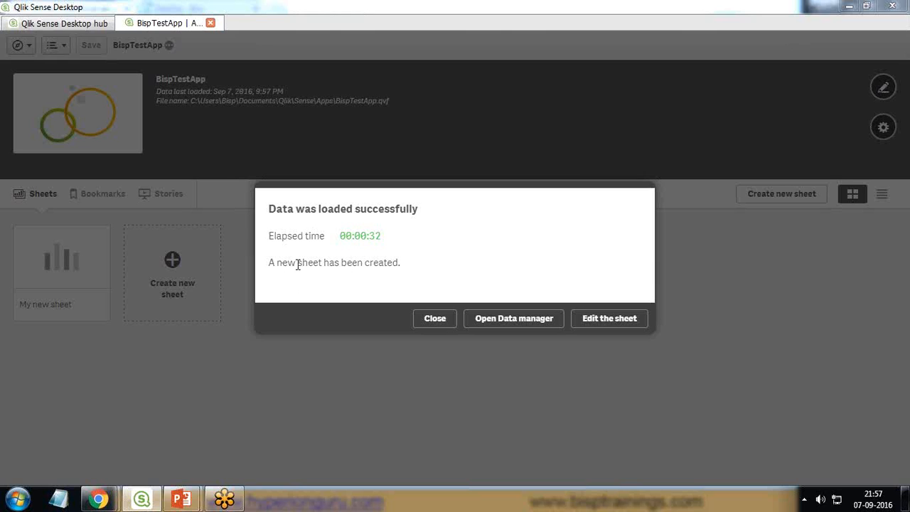
mouse_move(606, 321)
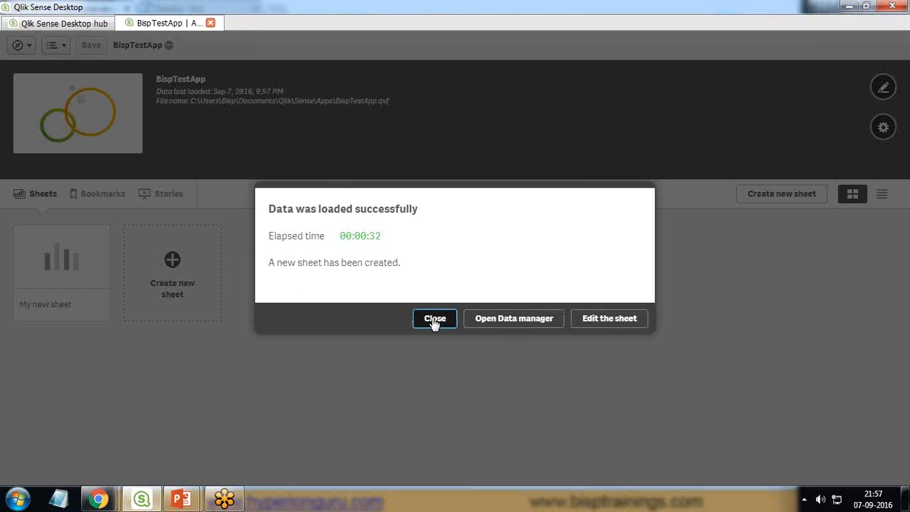
click(435, 318)
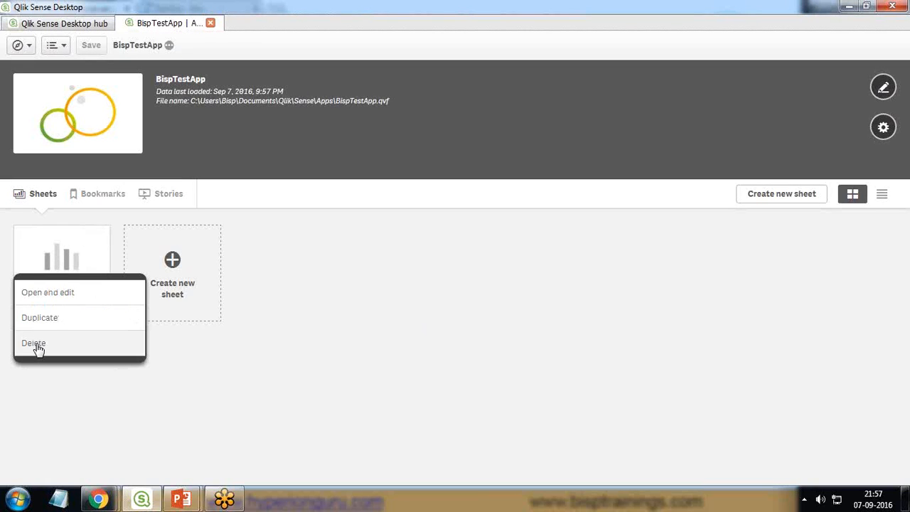
mouse_move(48, 293)
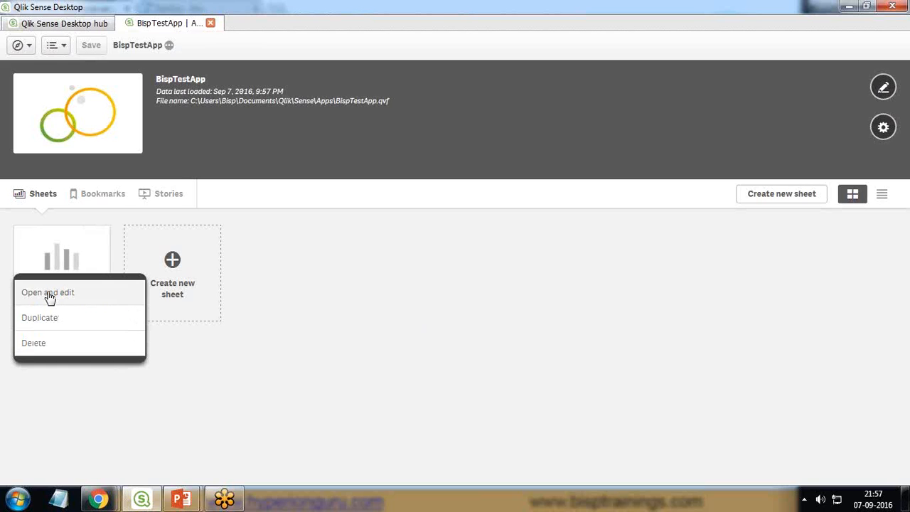
mouse_move(111, 296)
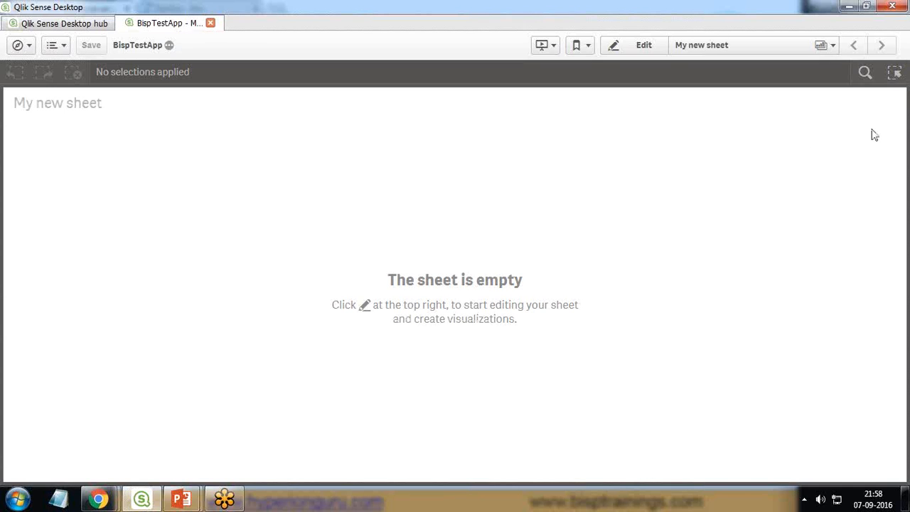
mouse_move(518, 307)
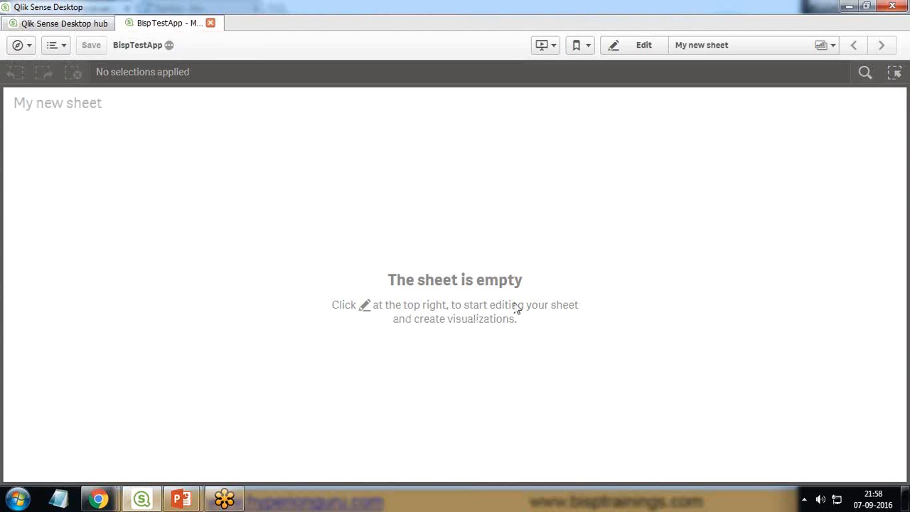
mouse_move(603, 68)
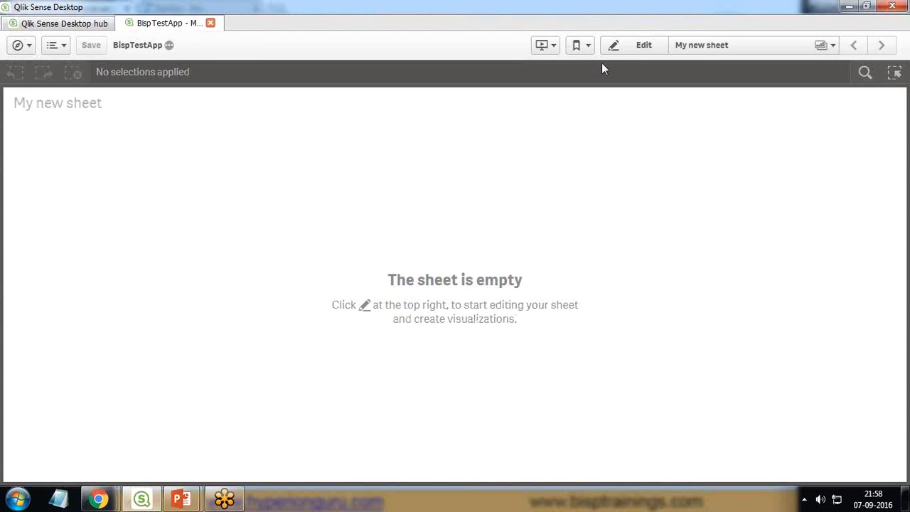
mouse_move(632, 44)
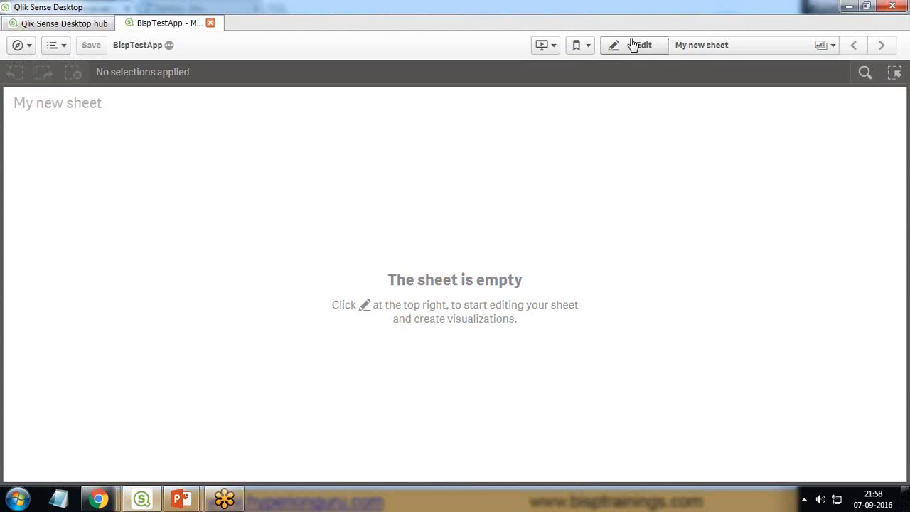
- Enter edit mode, browse Custom objects, Master items and Fields, then return to the Charts list
click(633, 44)
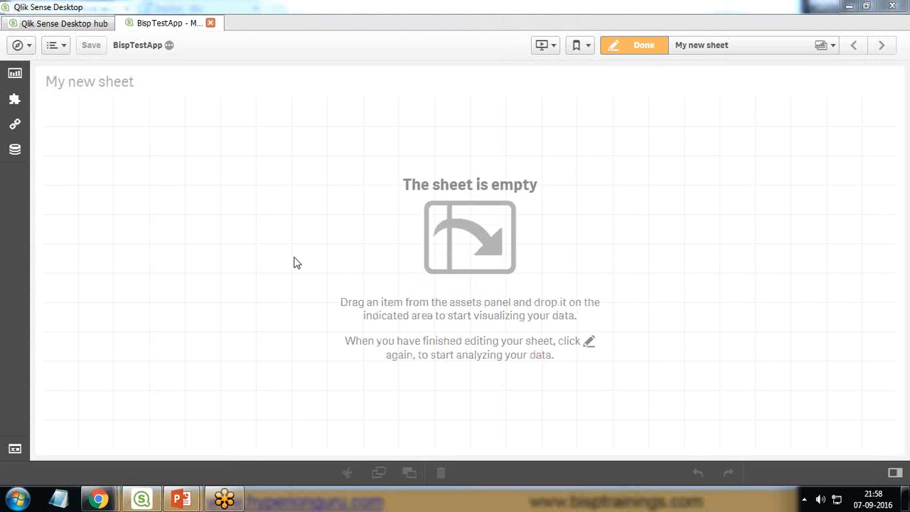
mouse_move(70, 128)
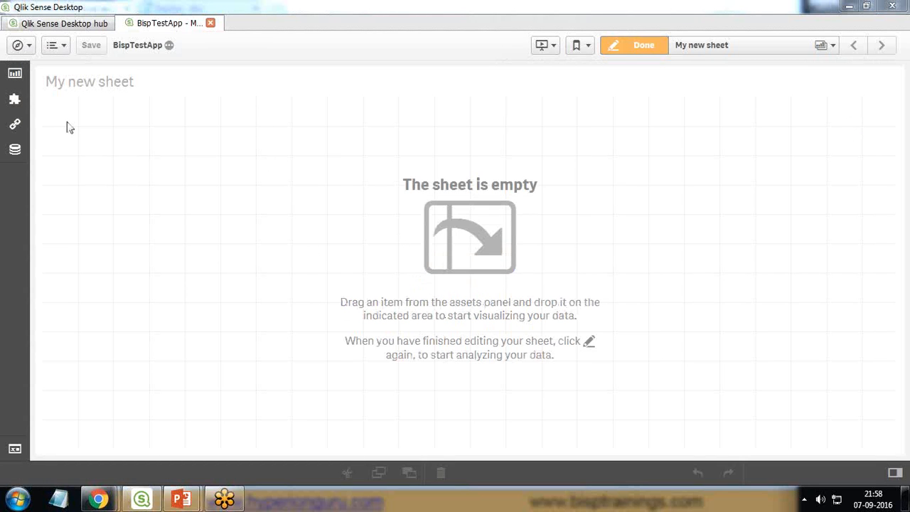
mouse_move(14, 73)
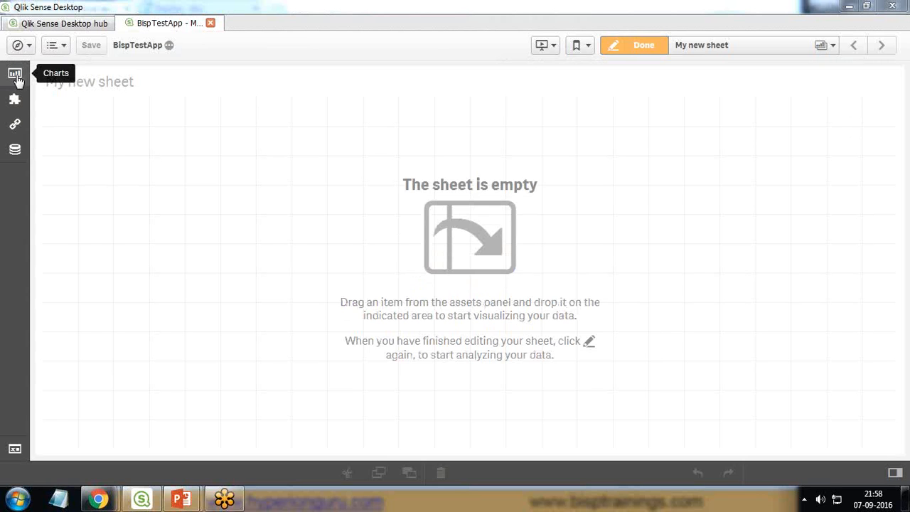
mouse_move(17, 88)
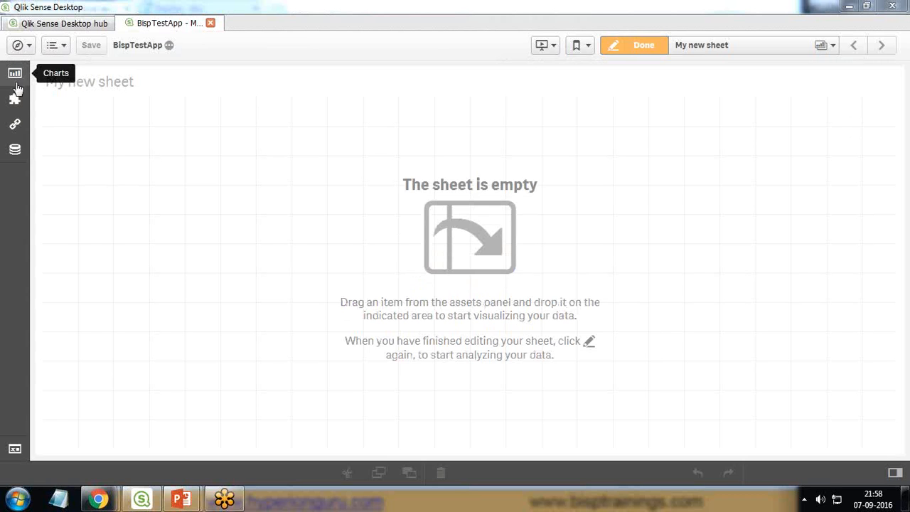
mouse_move(14, 149)
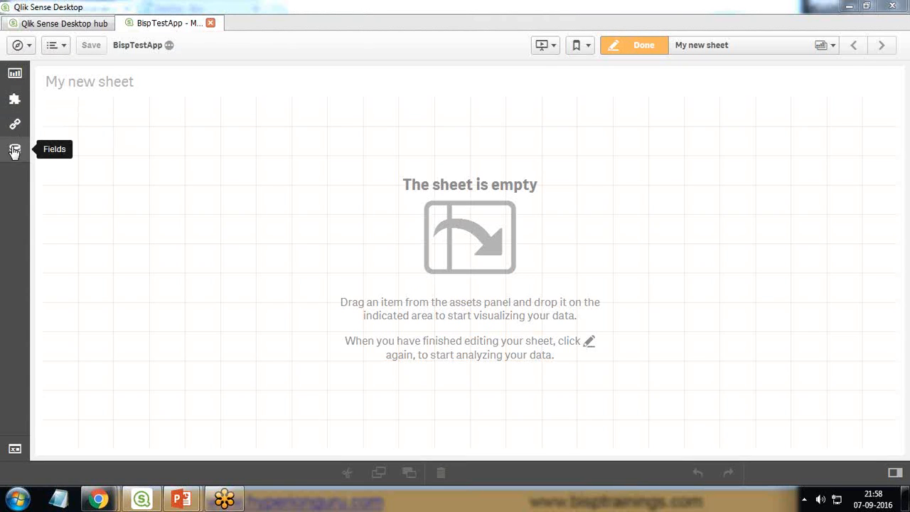
mouse_move(14, 73)
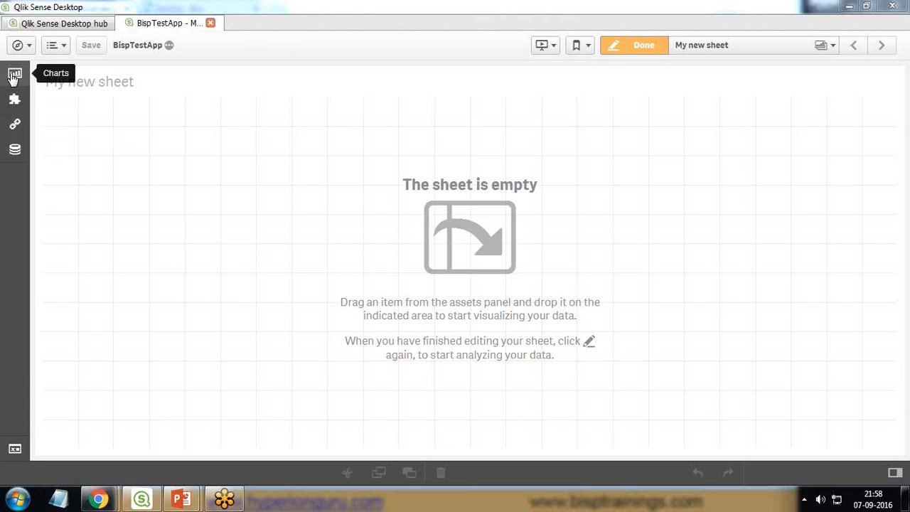
click(15, 74)
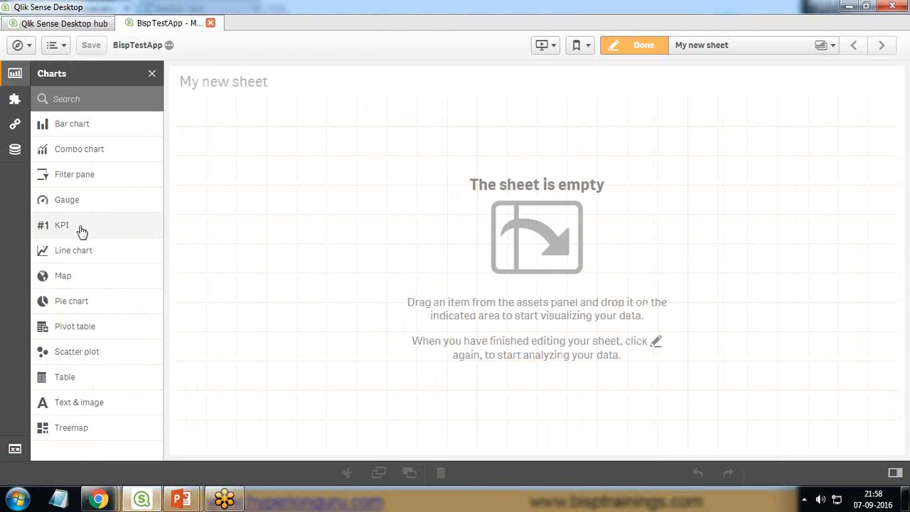
mouse_move(14, 123)
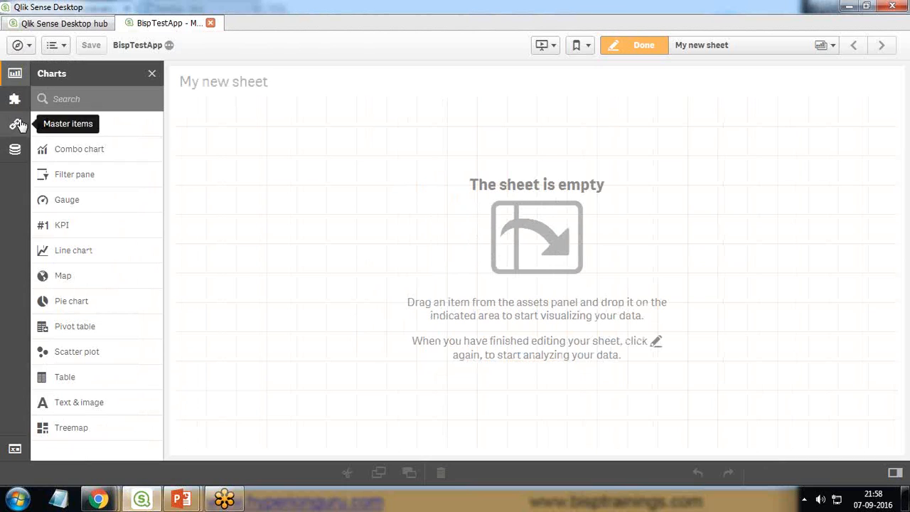
click(14, 124)
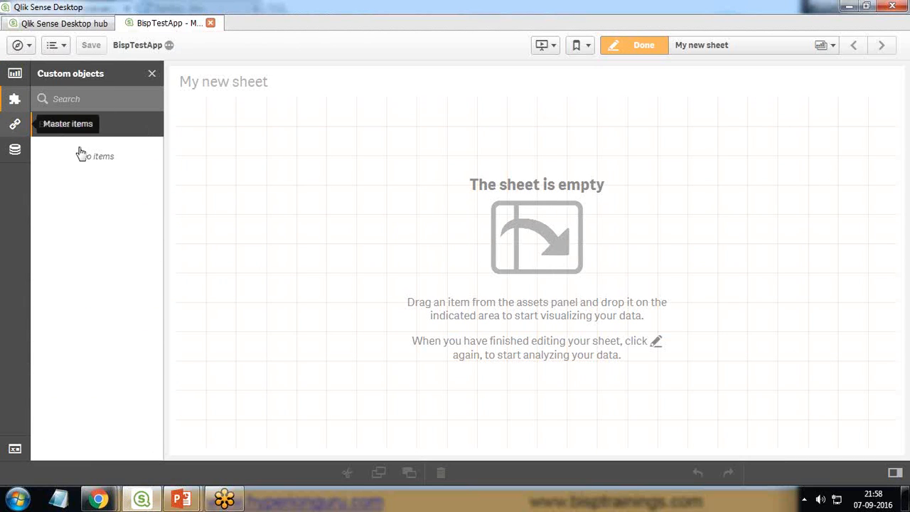
click(14, 124)
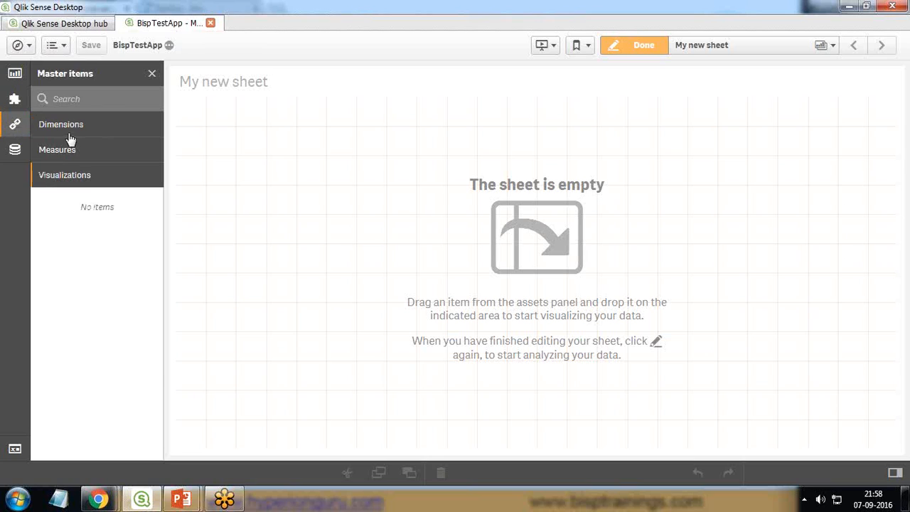
mouse_move(71, 128)
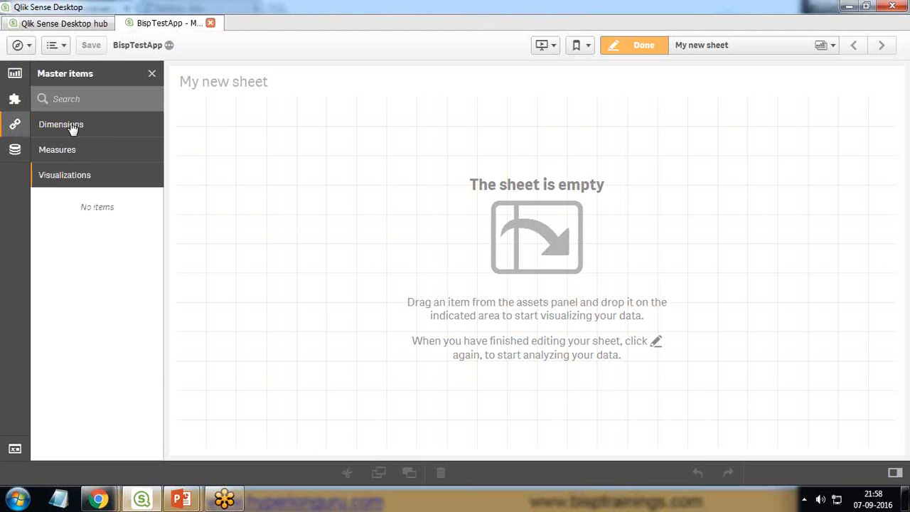
click(61, 124)
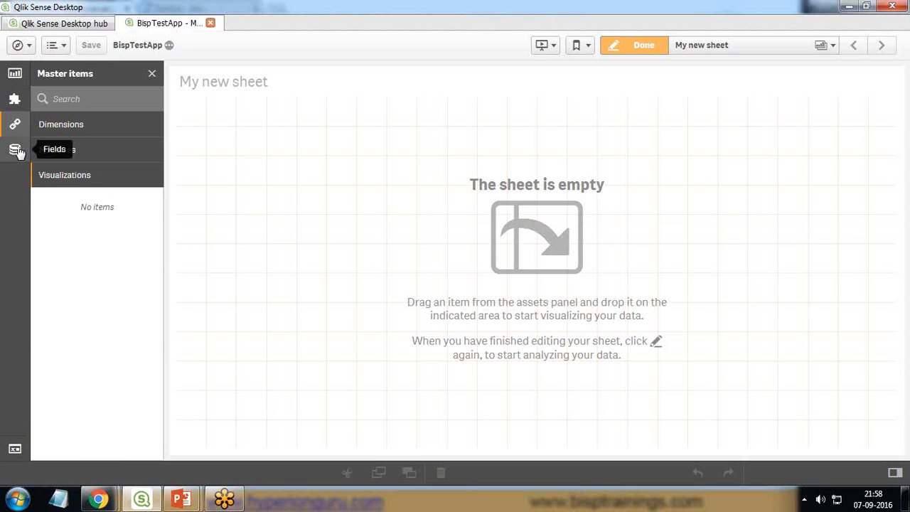
click(14, 150)
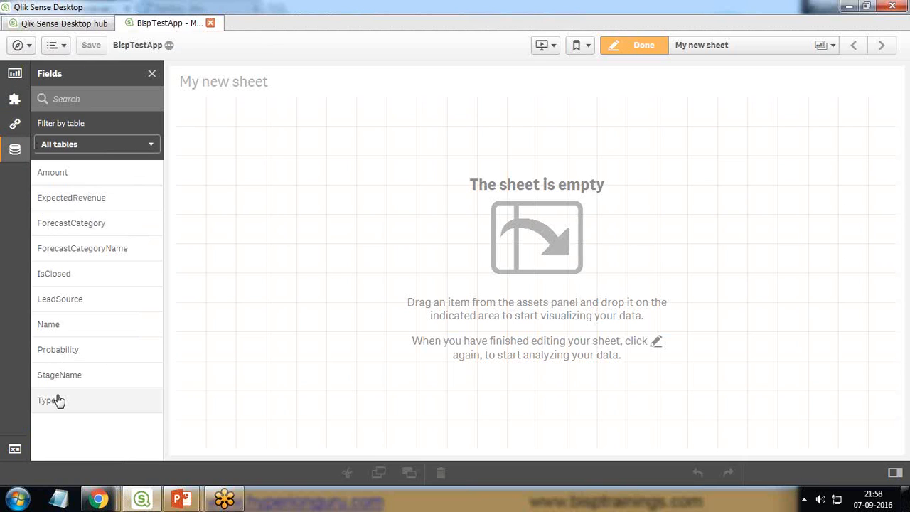
mouse_move(57, 172)
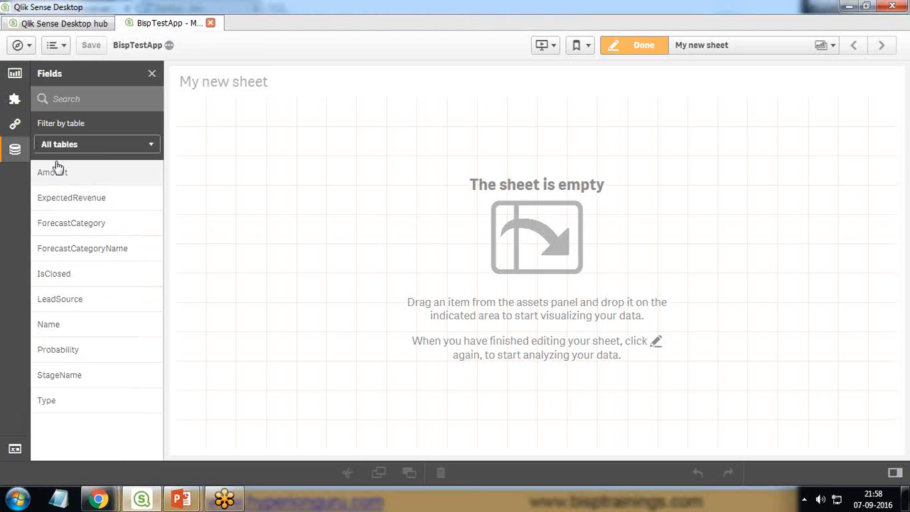
click(14, 74)
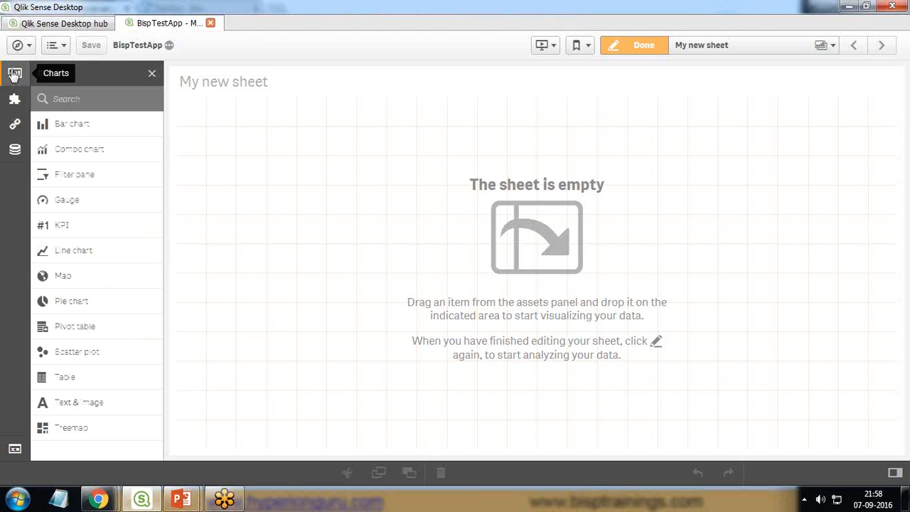
- Add a bar chart to the sheet with Name as dimension and Sum(Amount) as measure
drag(71, 123, 277, 146)
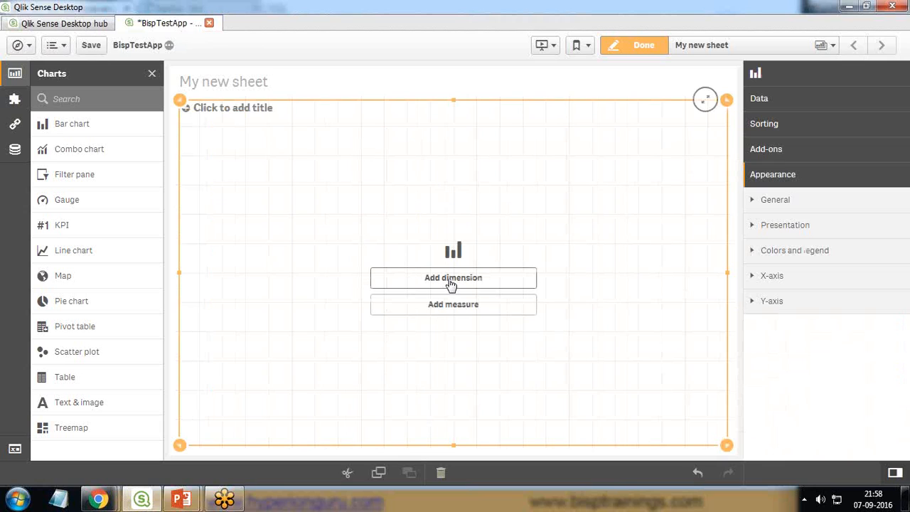
click(15, 149)
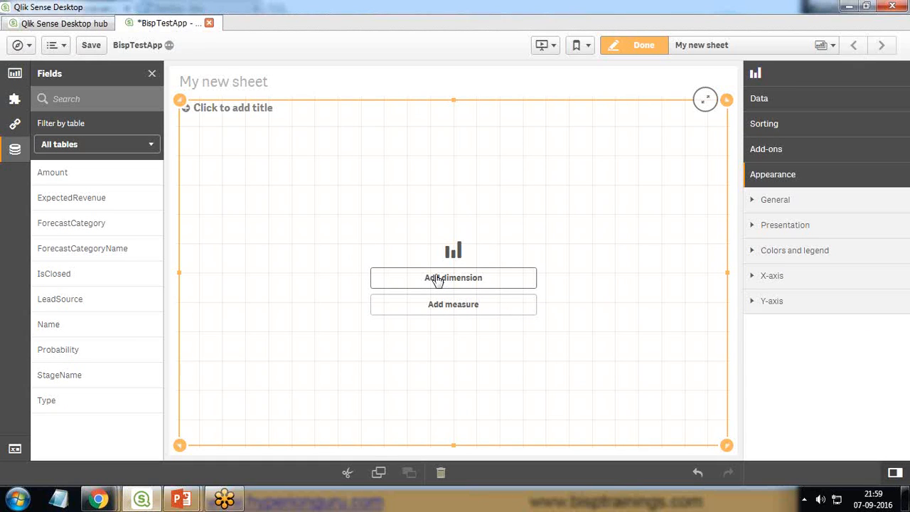
mouse_move(416, 261)
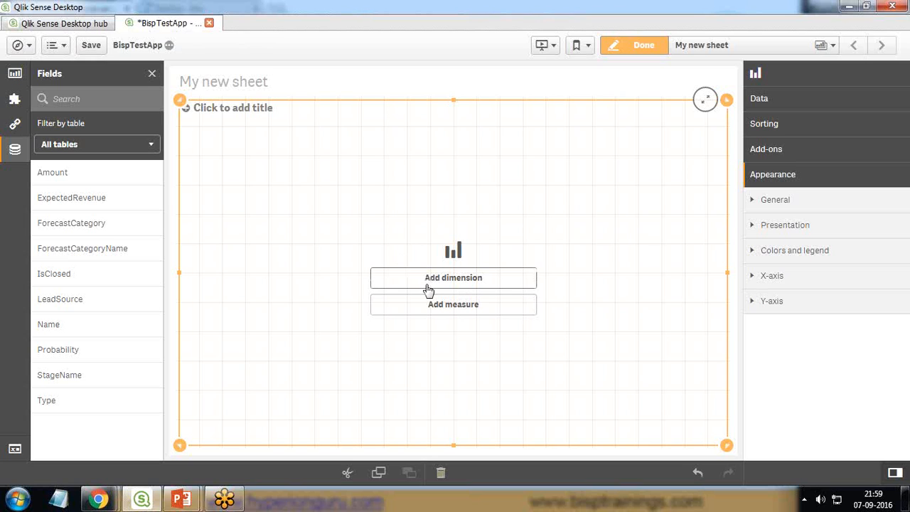
click(452, 277)
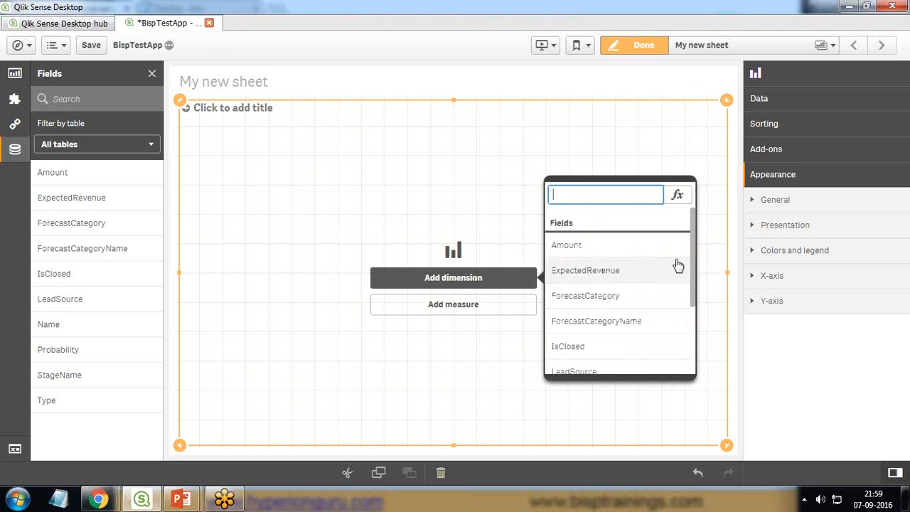
scroll(down, 3)
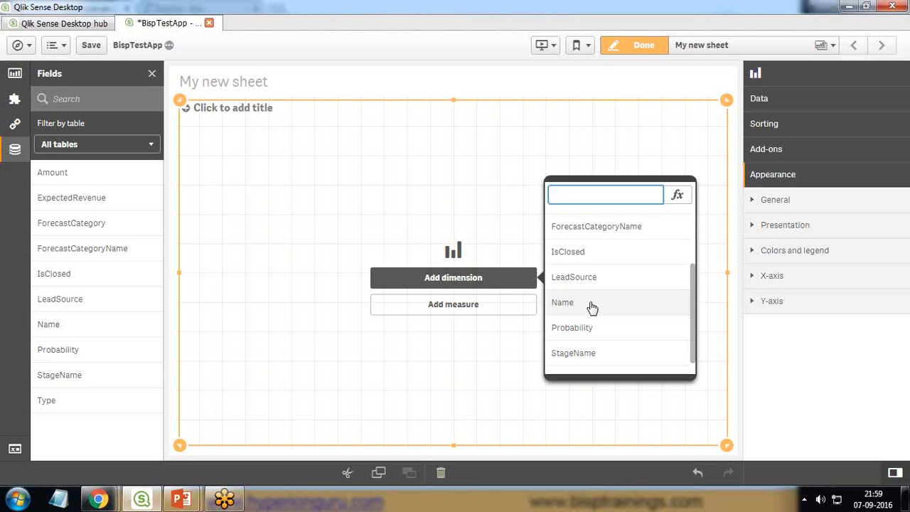
click(562, 301)
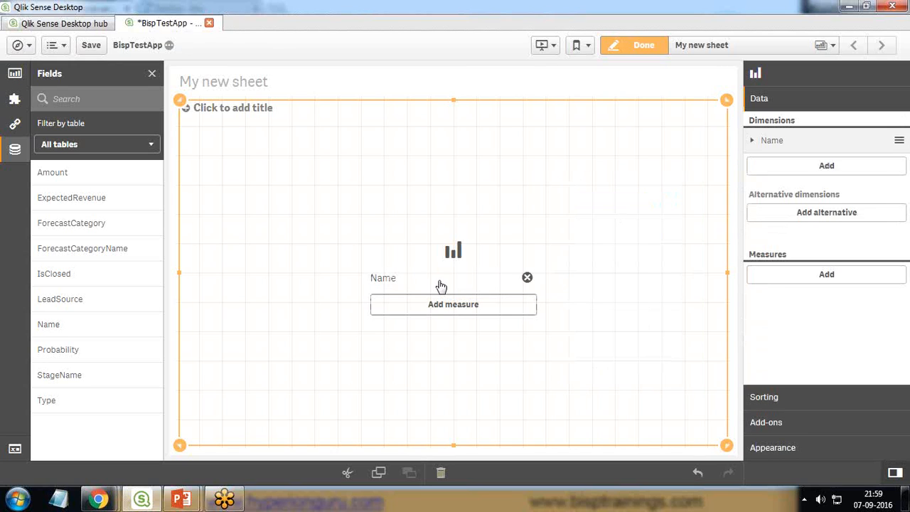
click(452, 304)
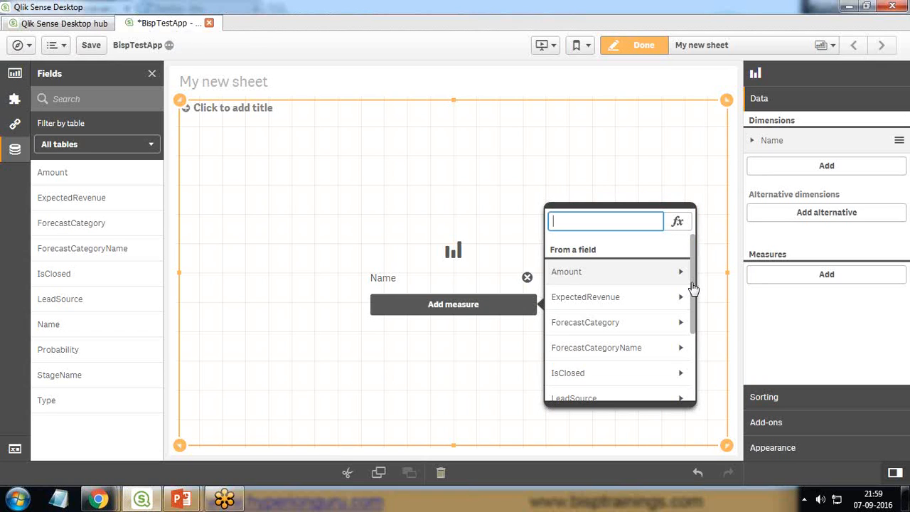
click(566, 271)
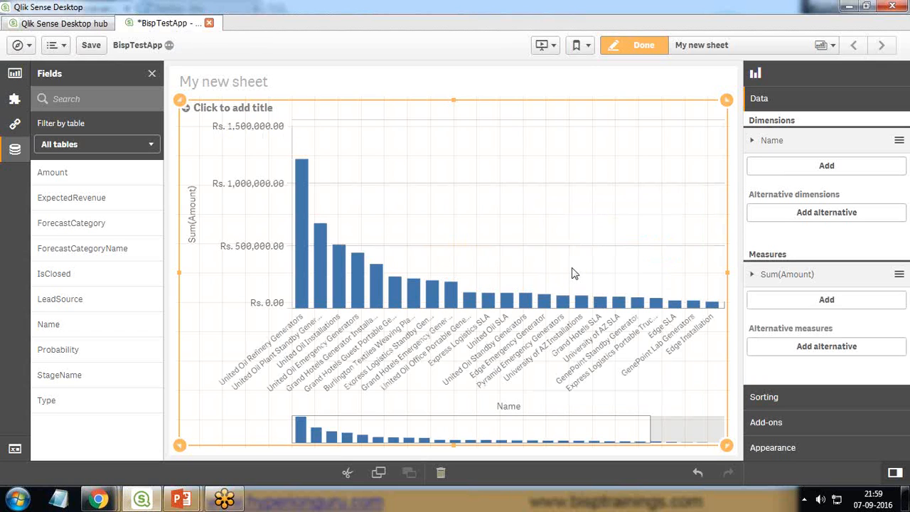
mouse_move(356, 285)
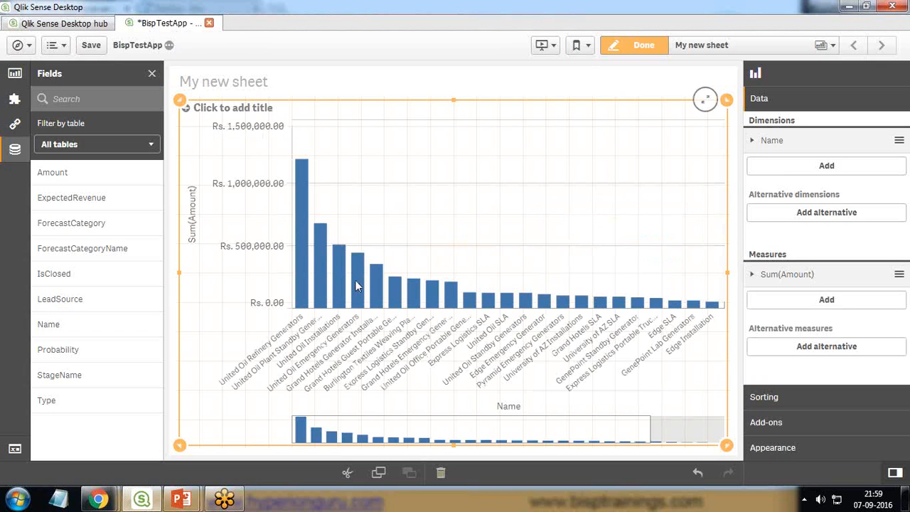
mouse_move(364, 293)
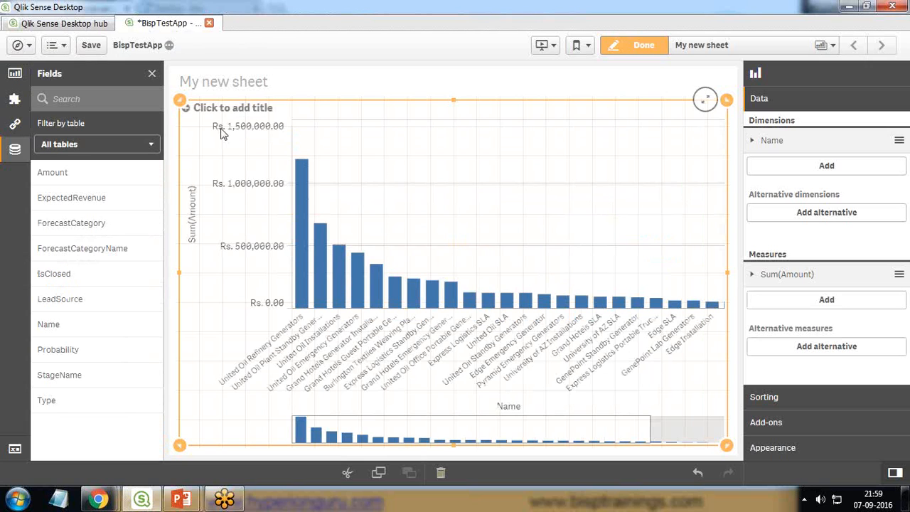
mouse_move(324, 256)
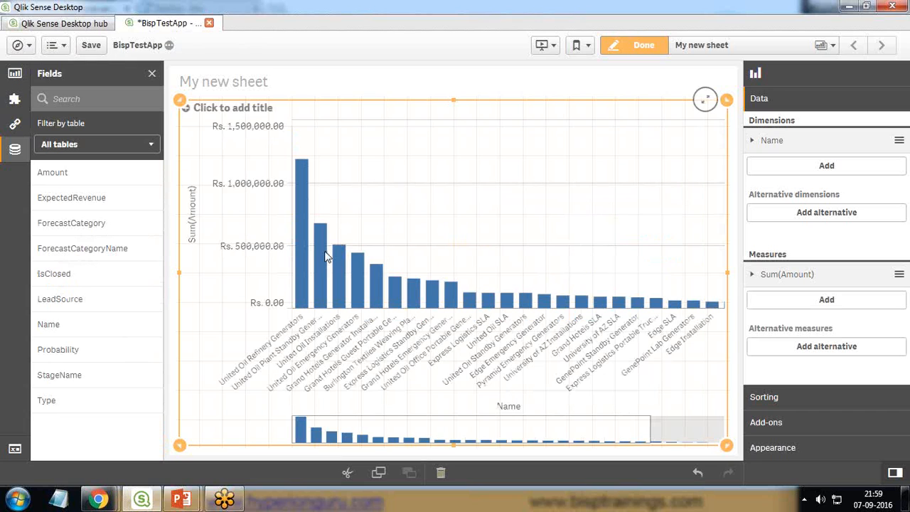
mouse_move(321, 252)
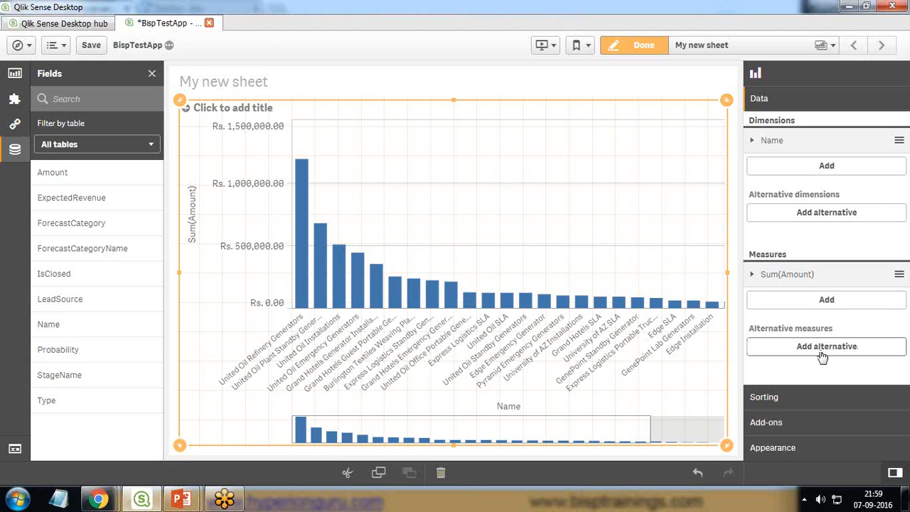
mouse_move(759, 438)
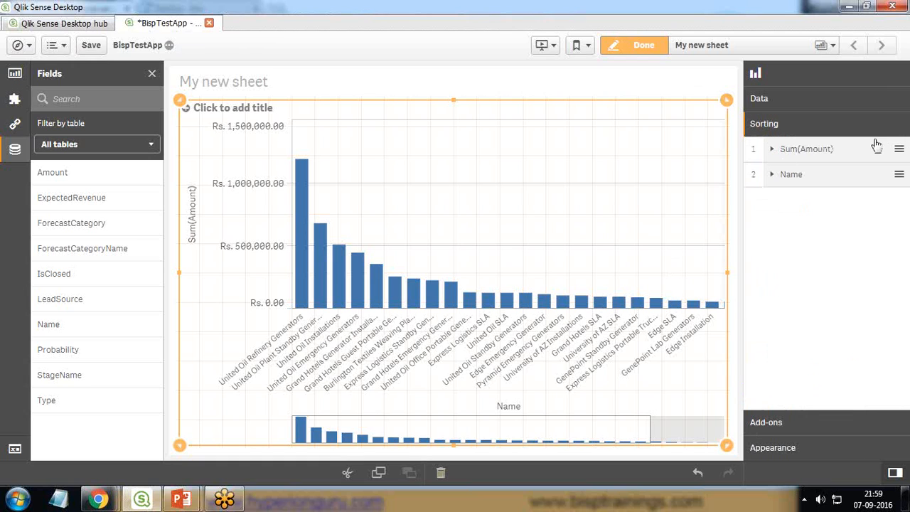
- Review the Name and Sum(Amount) sorting settings, leaving both on automatic, and move to Appearance
click(791, 173)
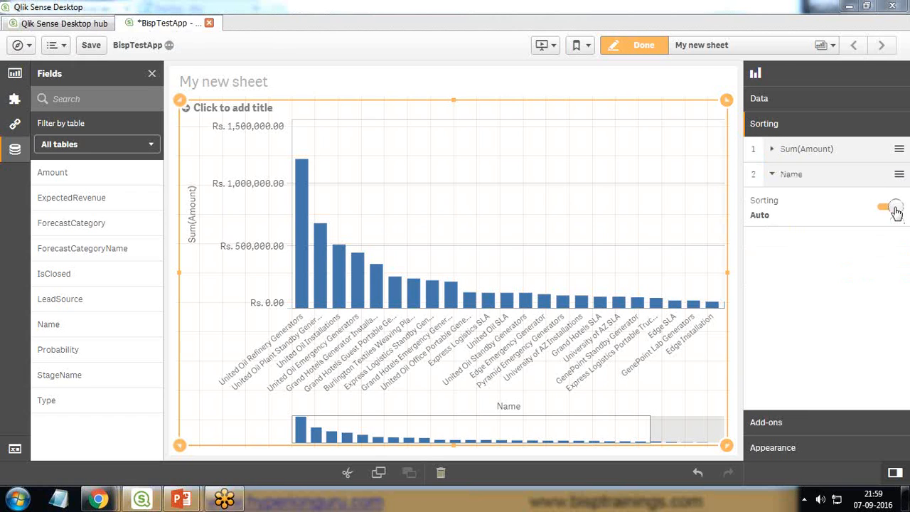
click(806, 149)
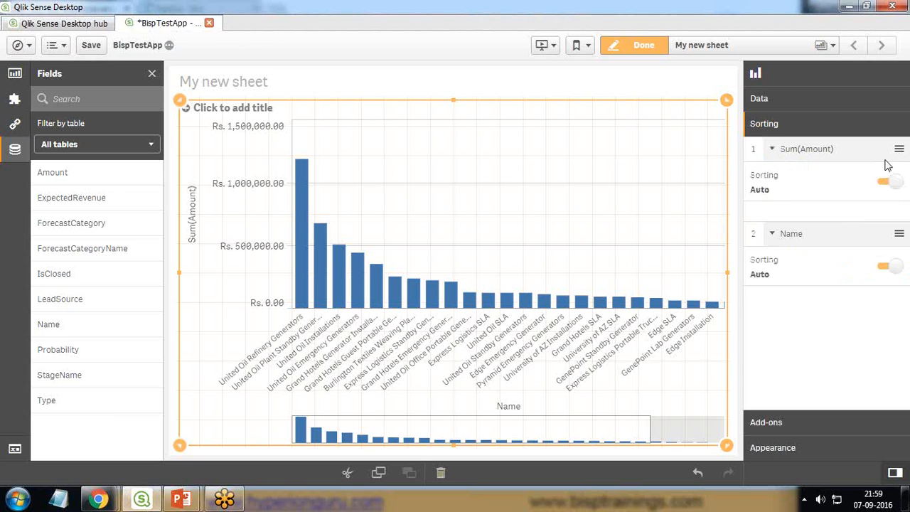
click(890, 182)
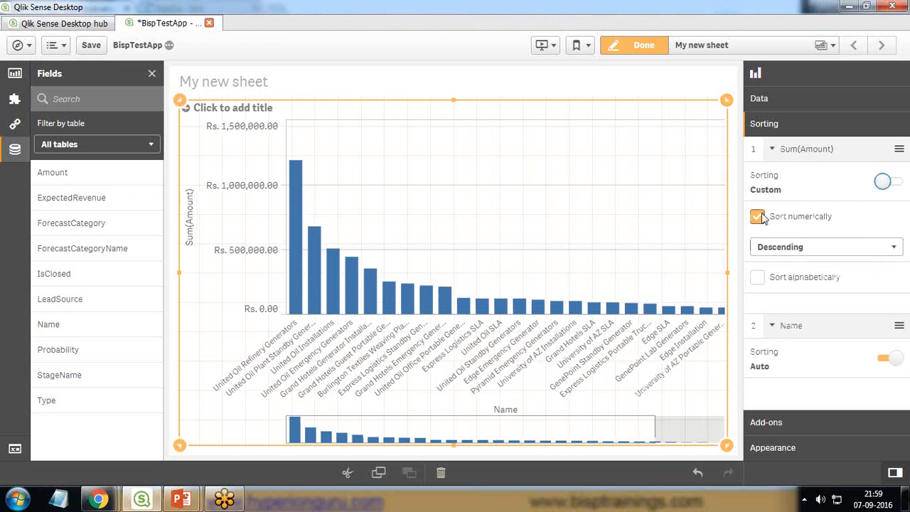
click(756, 216)
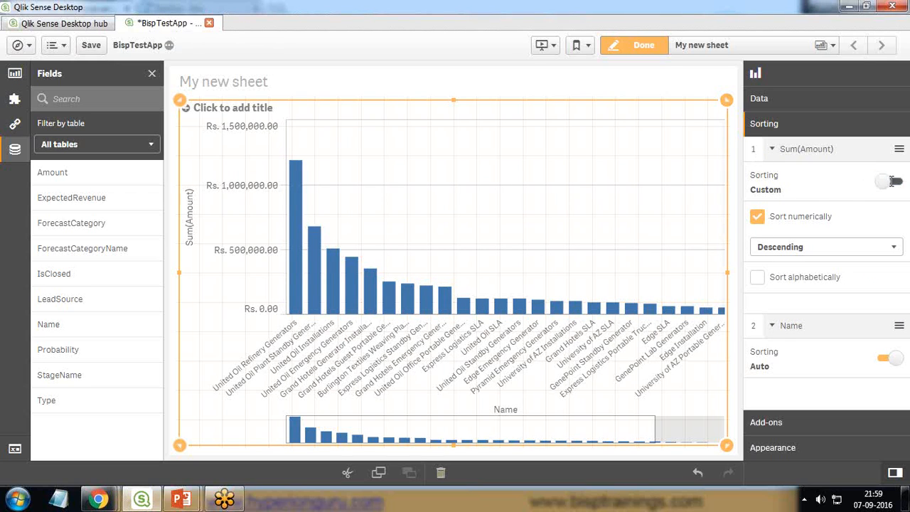
click(895, 182)
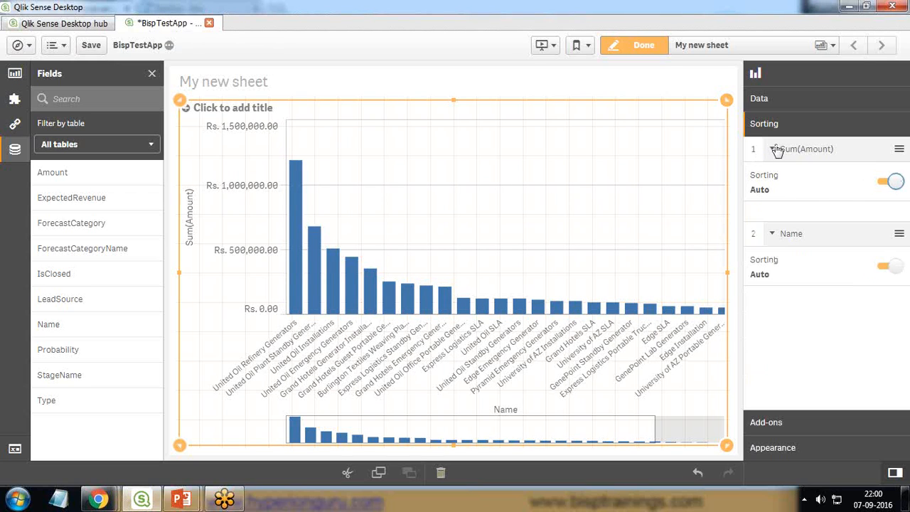
click(770, 149)
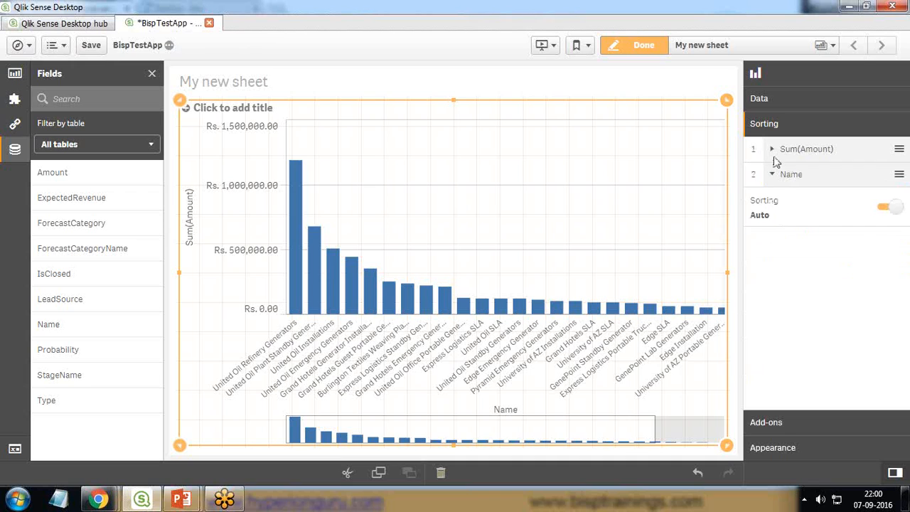
click(760, 98)
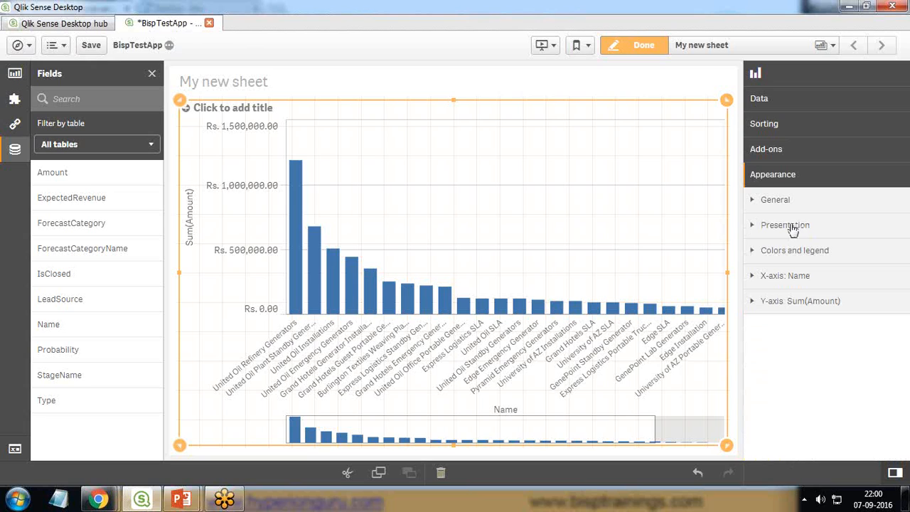
mouse_move(779, 188)
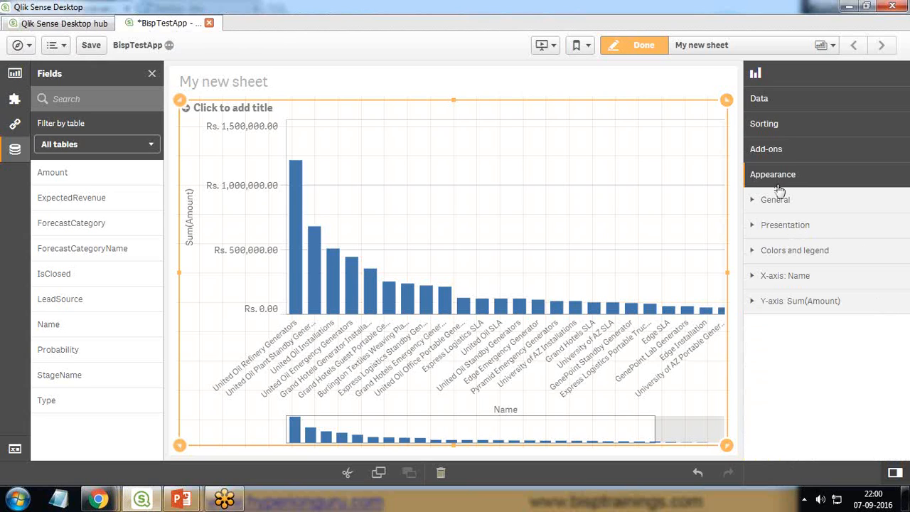
- Title the bar chart 'Revenue By Opportunity Name' under Appearance > General
click(775, 199)
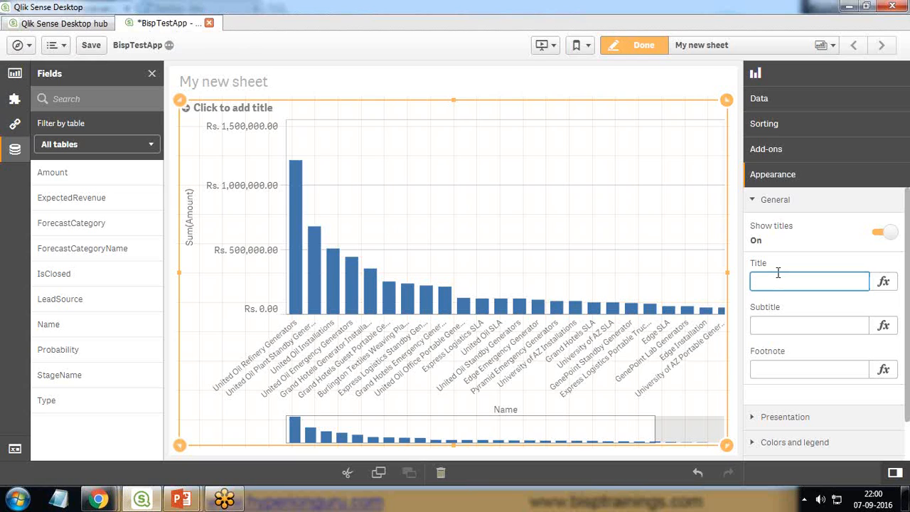
text(Opporunity)
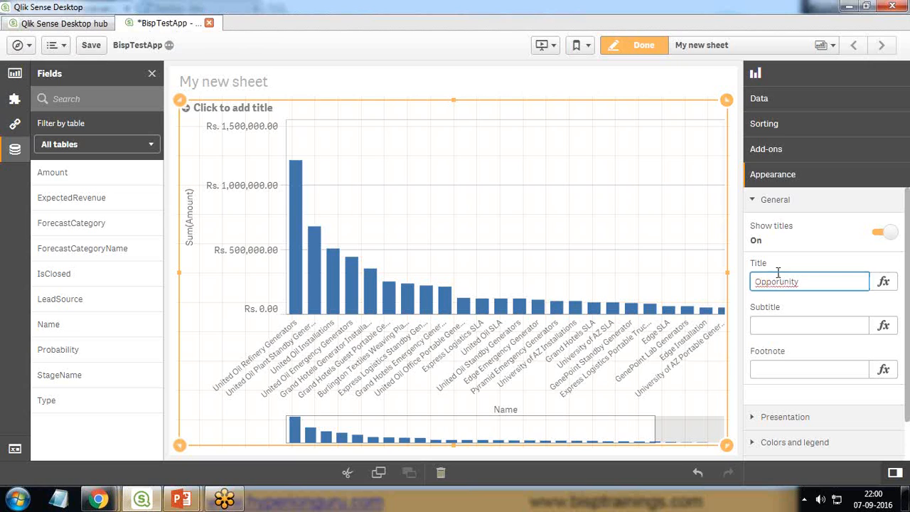
text(T-)
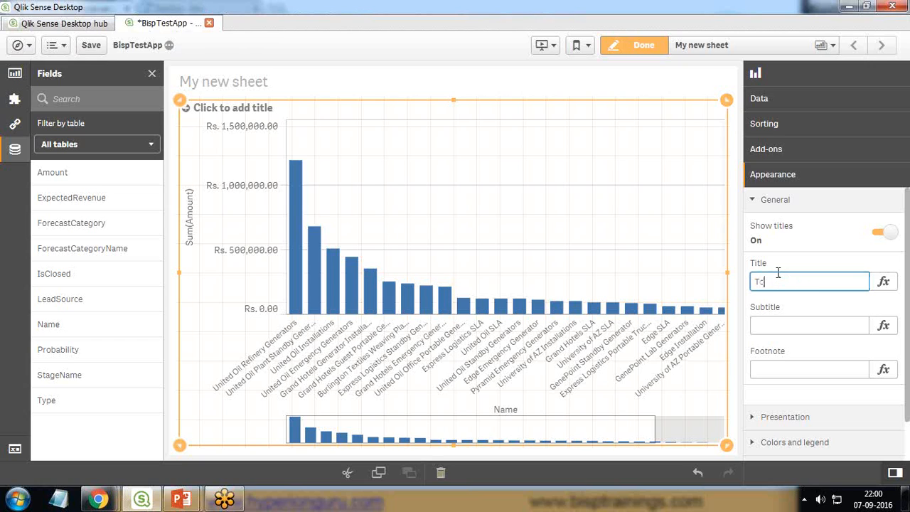
text(Total)
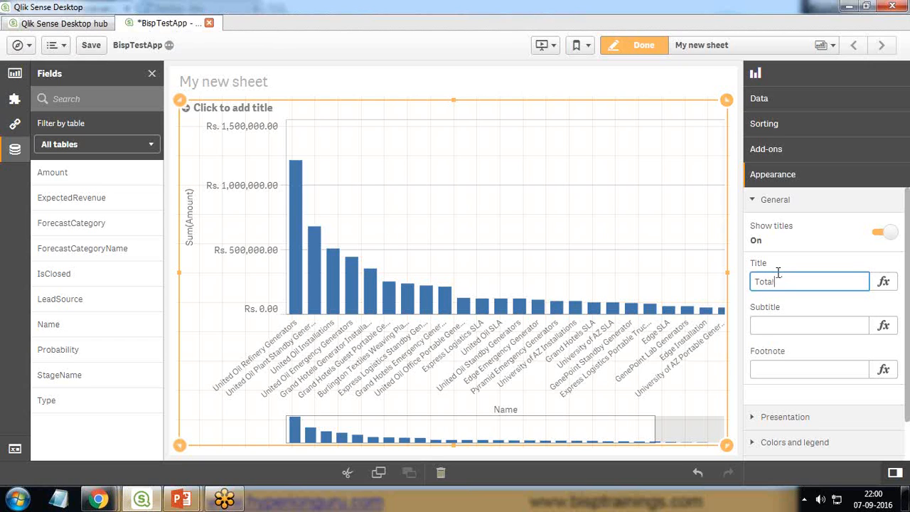
key(Backspace)
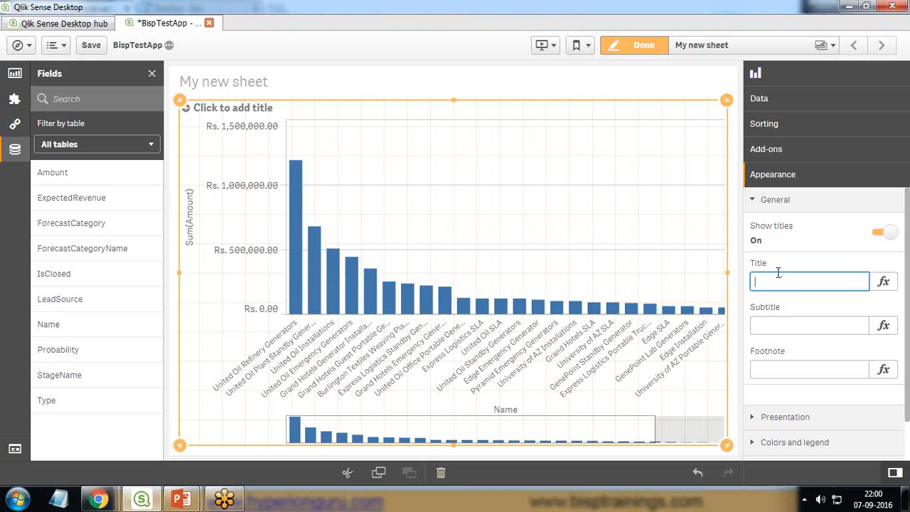
text(Revenue By Opportunity Name)
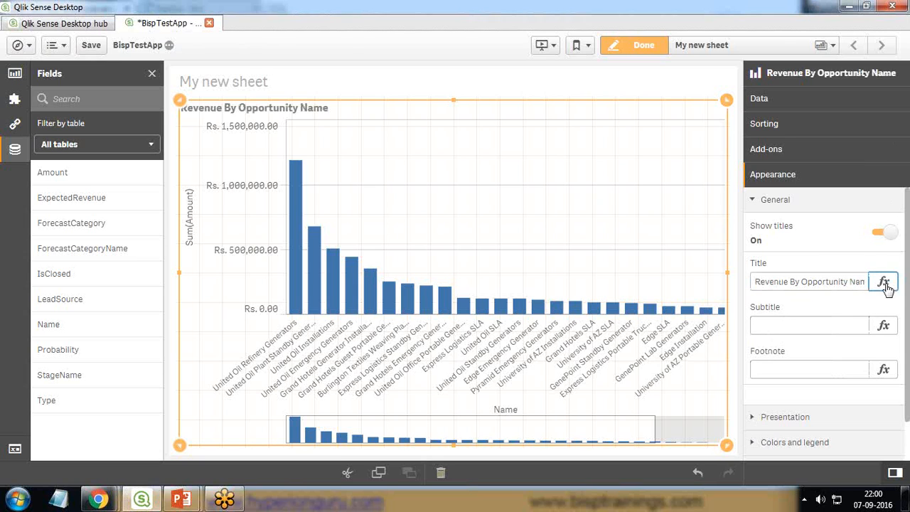
click(884, 282)
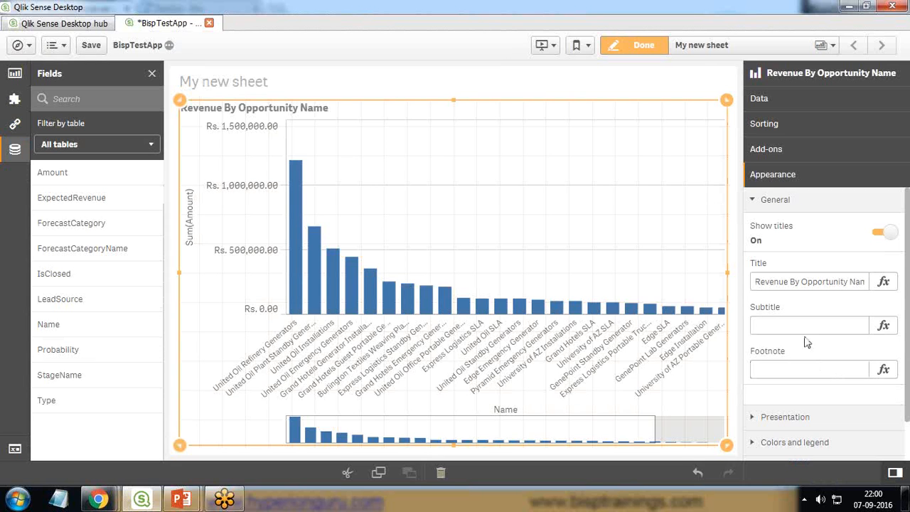
click(784, 416)
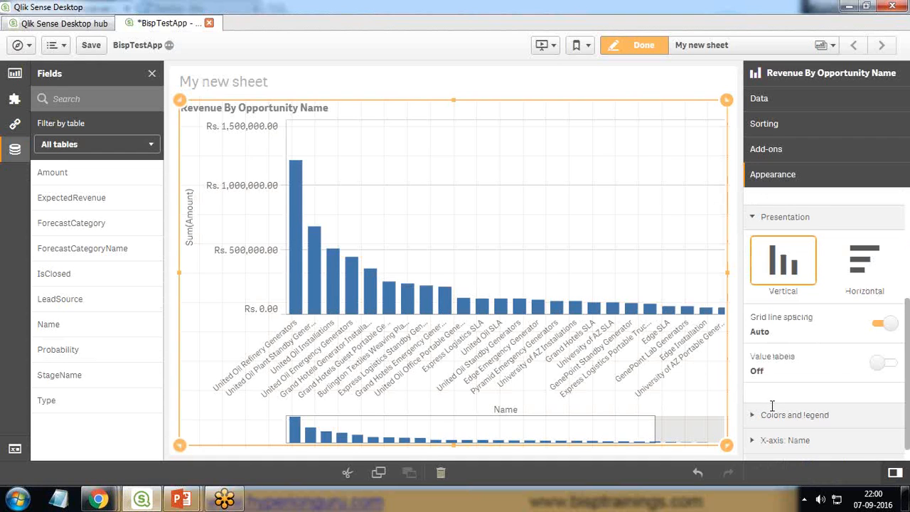
- Switch the bars to horizontal and set Colors to custom under Colors and legend
click(864, 262)
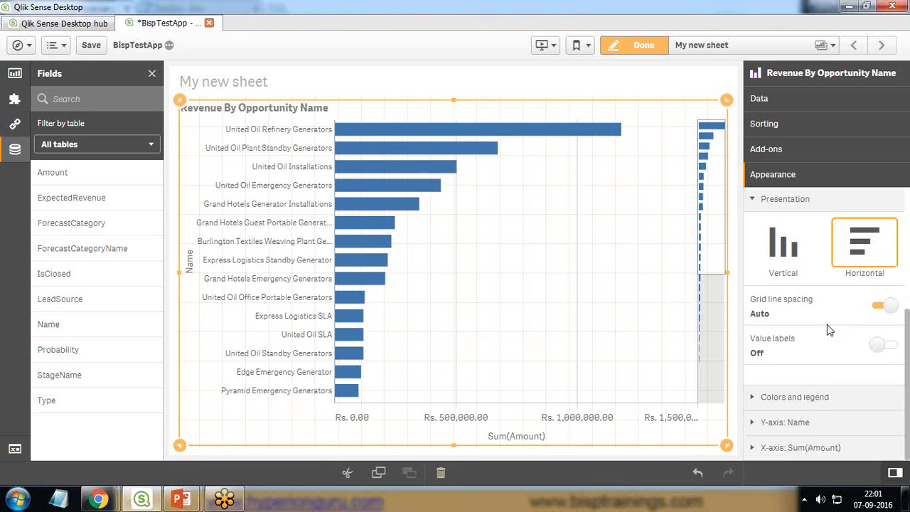
click(794, 397)
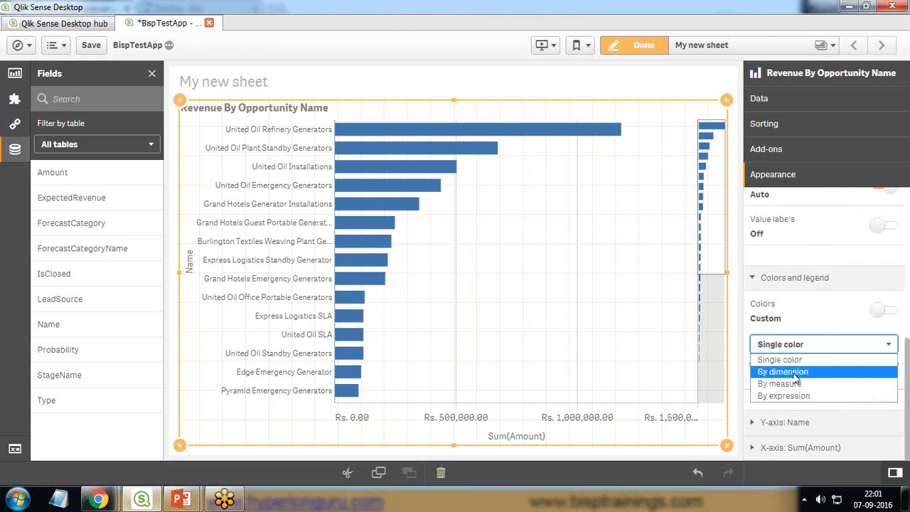
click(782, 371)
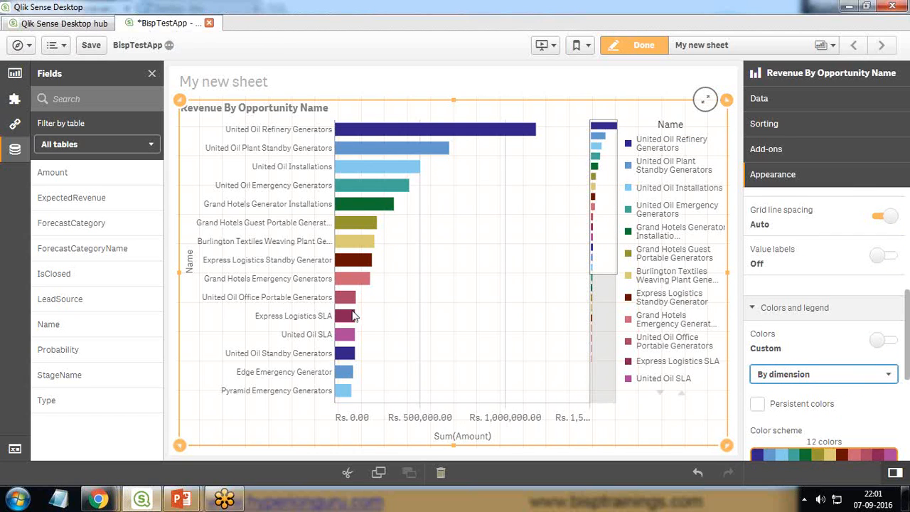
mouse_move(358, 159)
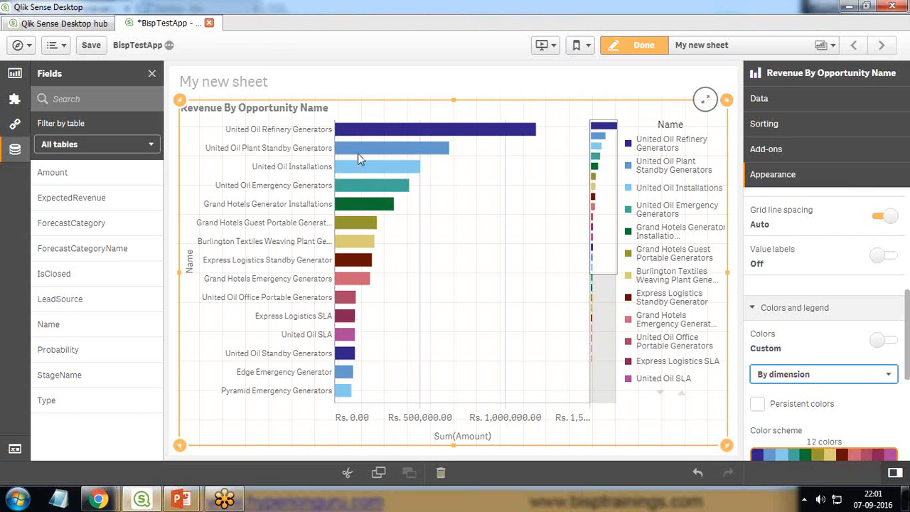
- Colour bars by dimension with persistent colours, hide the legend title and switch the legend off
scroll(down, 3)
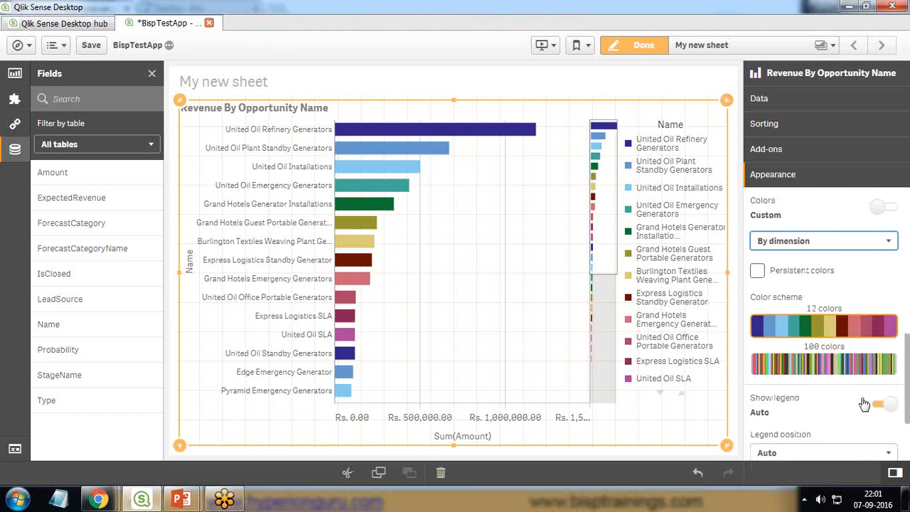
click(885, 206)
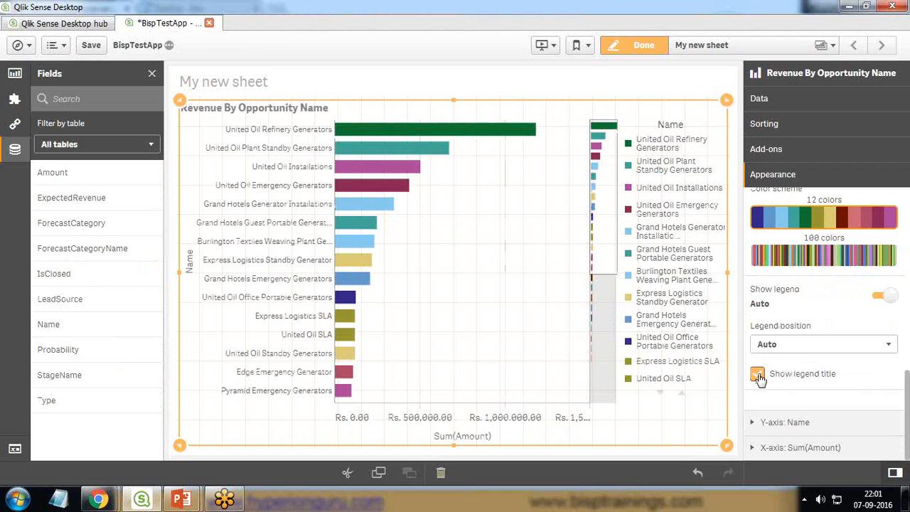
click(756, 372)
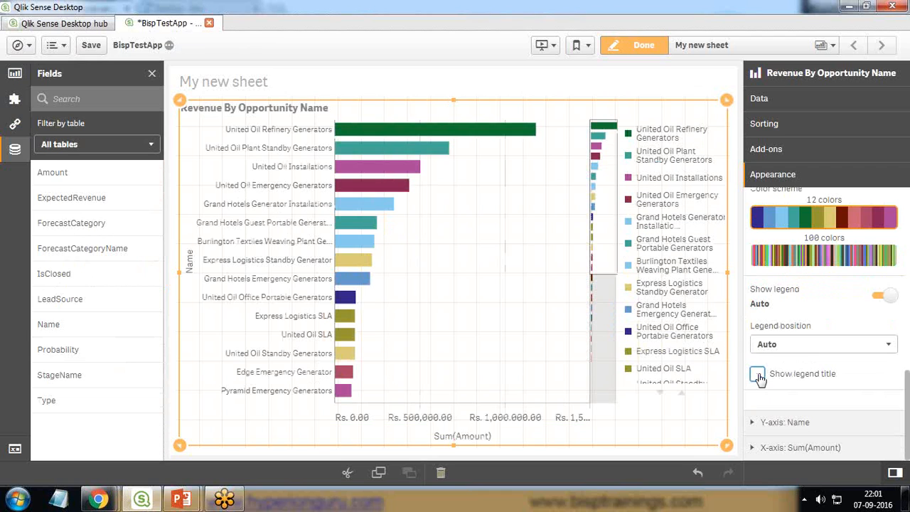
click(756, 372)
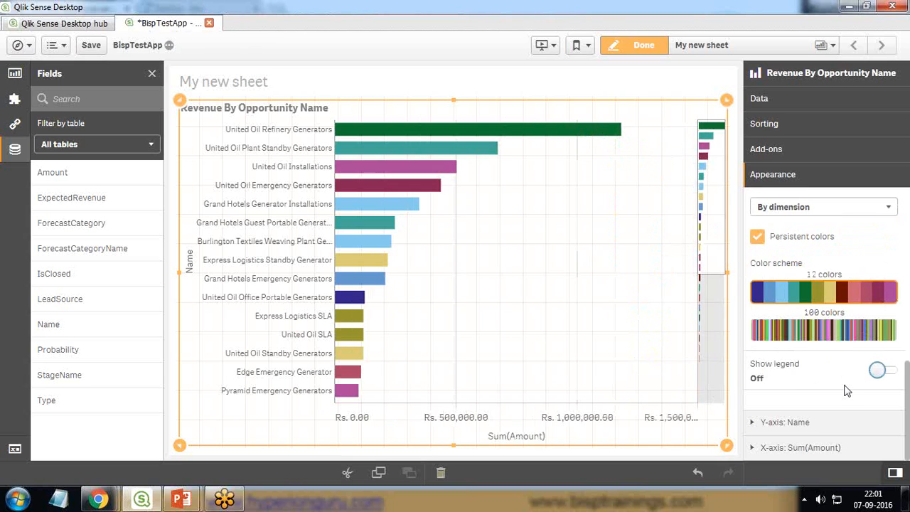
mouse_move(843, 379)
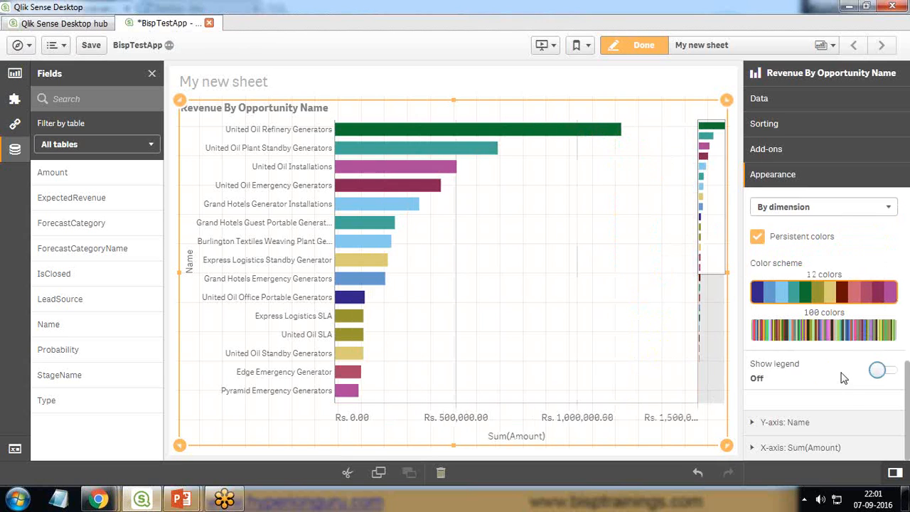
mouse_move(455, 284)
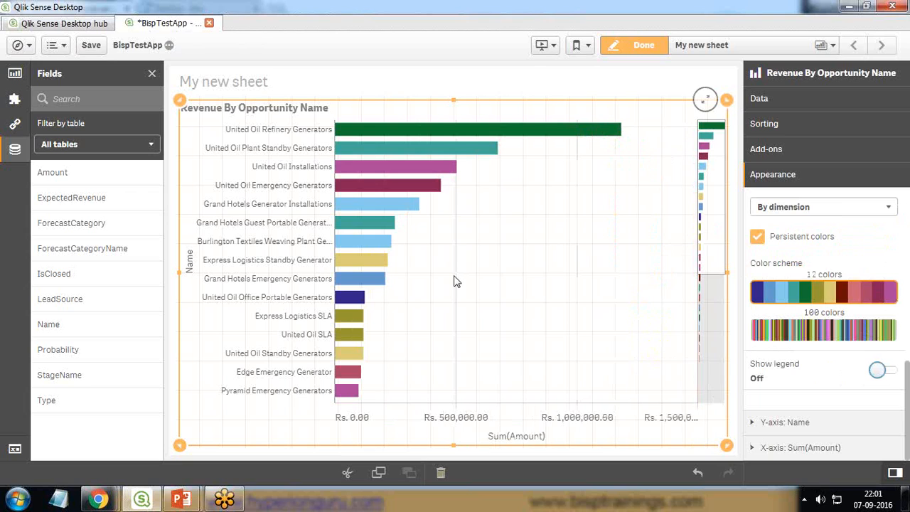
click(880, 370)
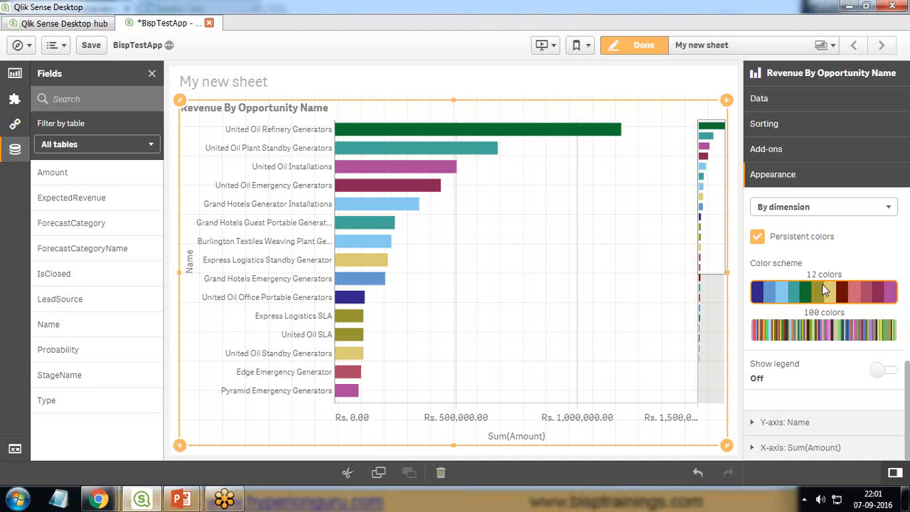